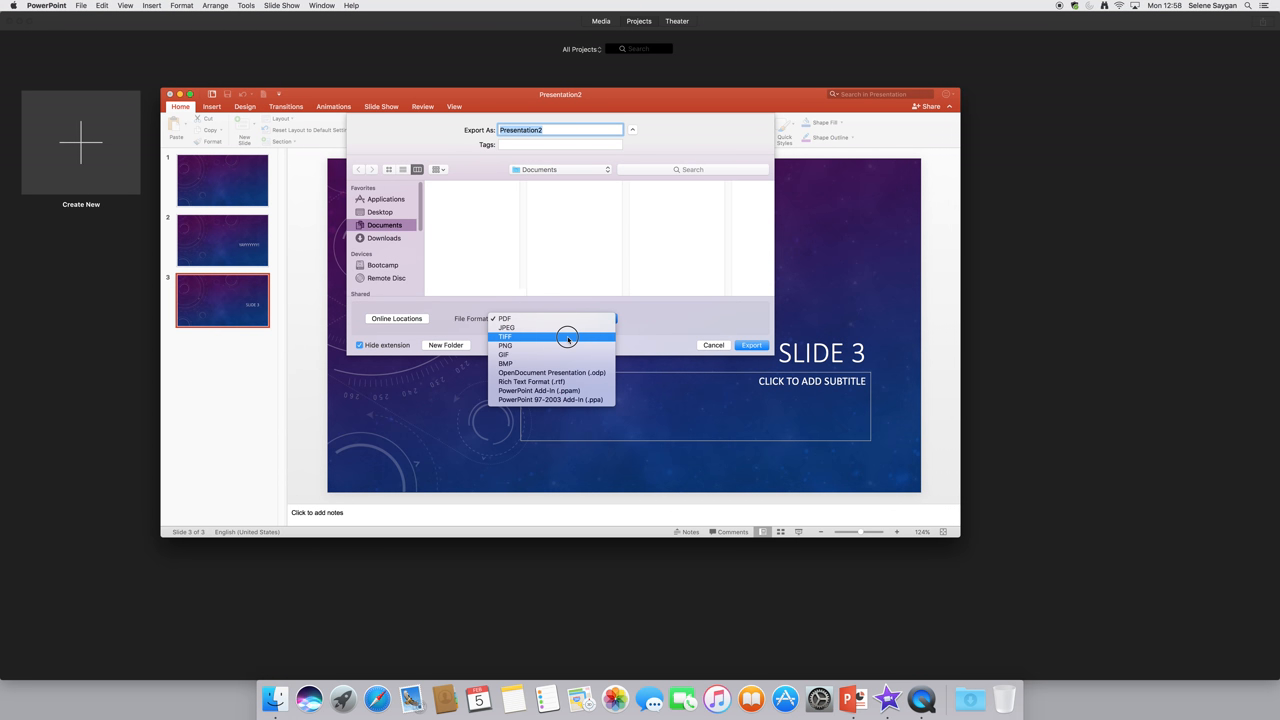
Export every slide as a separate 1920 by 1080 TIFF image
{"action": "left_click", "coordinate": [504, 336]}
{"action": "type", "text": "1080"}
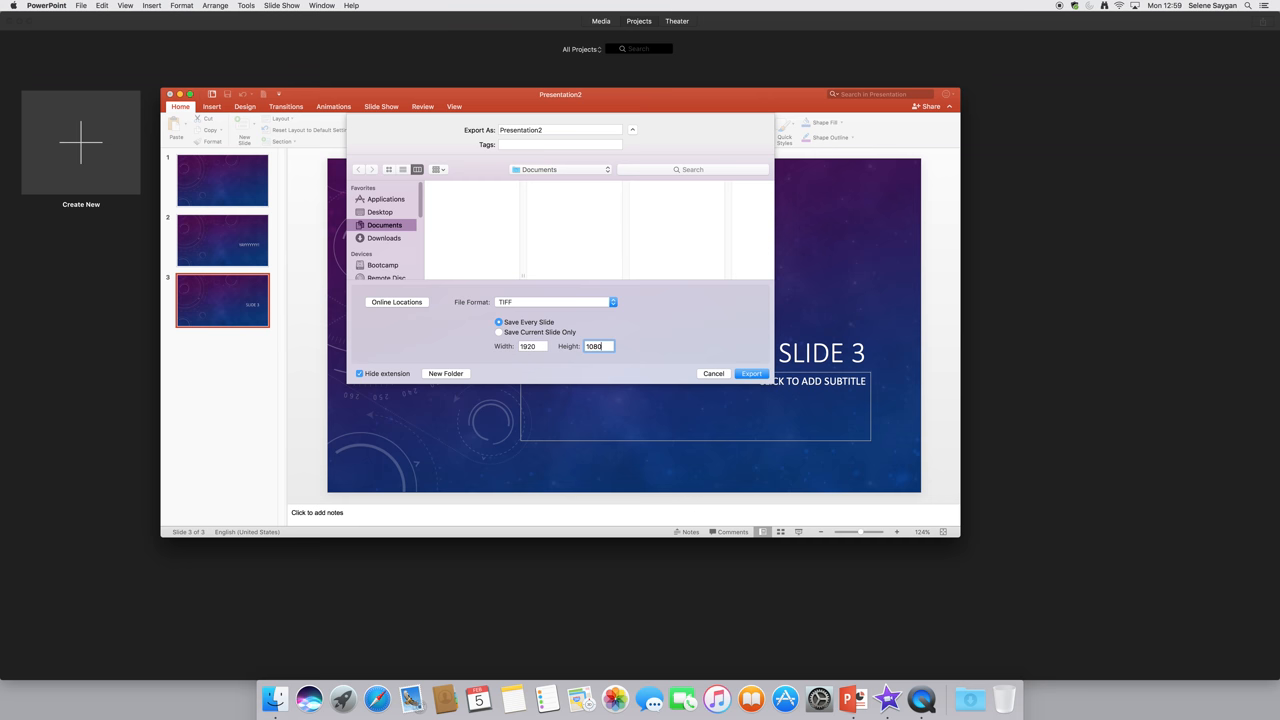
{"action": "mouse_move", "coordinate": [534, 356]}
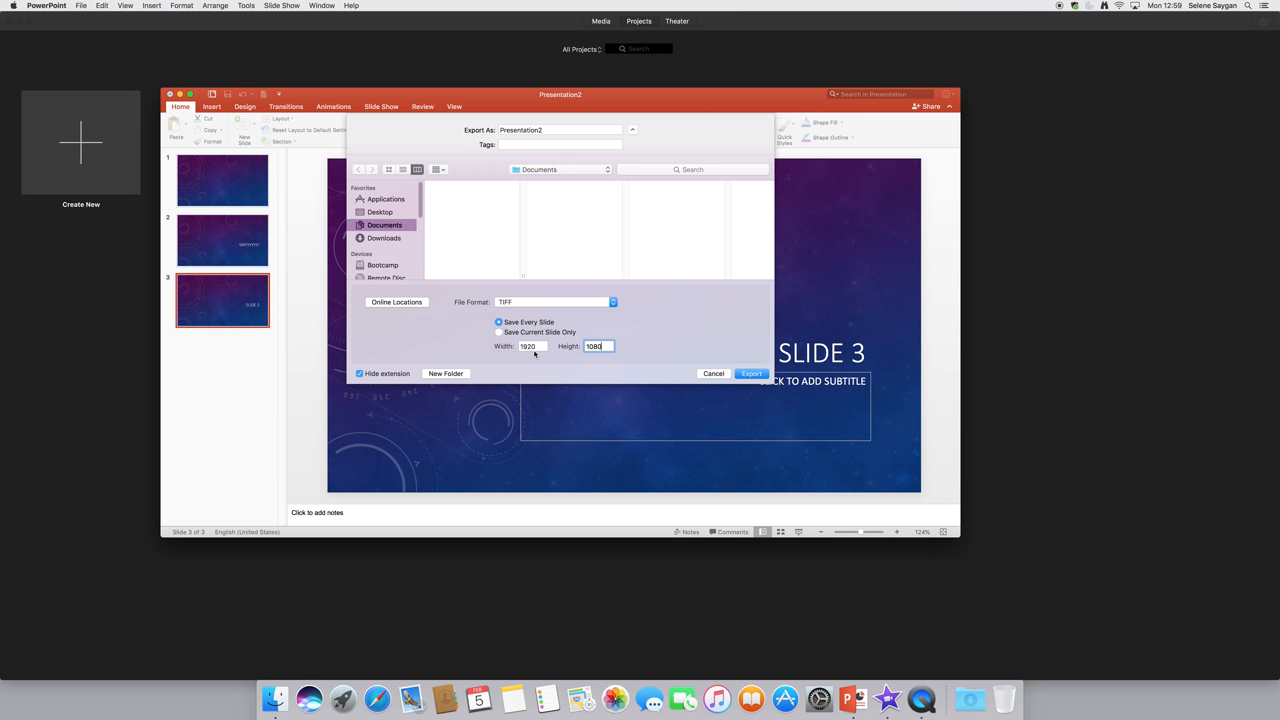
{"action": "mouse_move", "coordinate": [538, 356]}
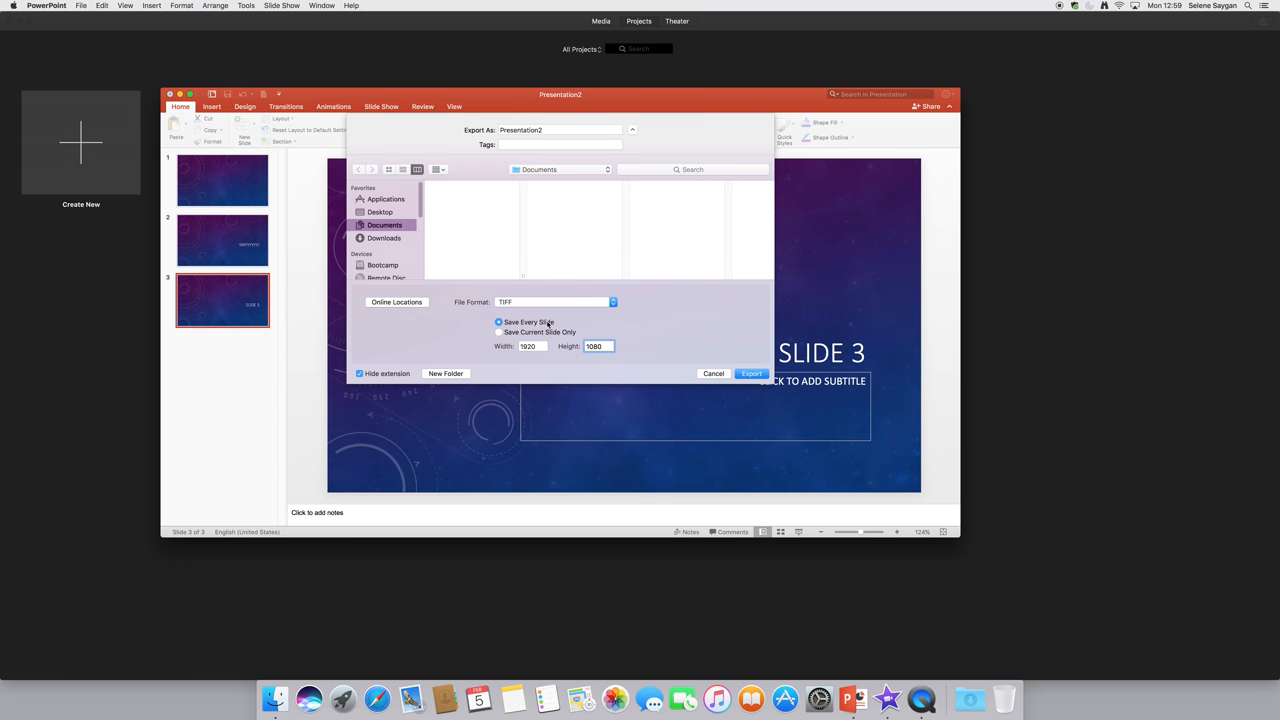
{"action": "left_click", "coordinate": [632, 130]}
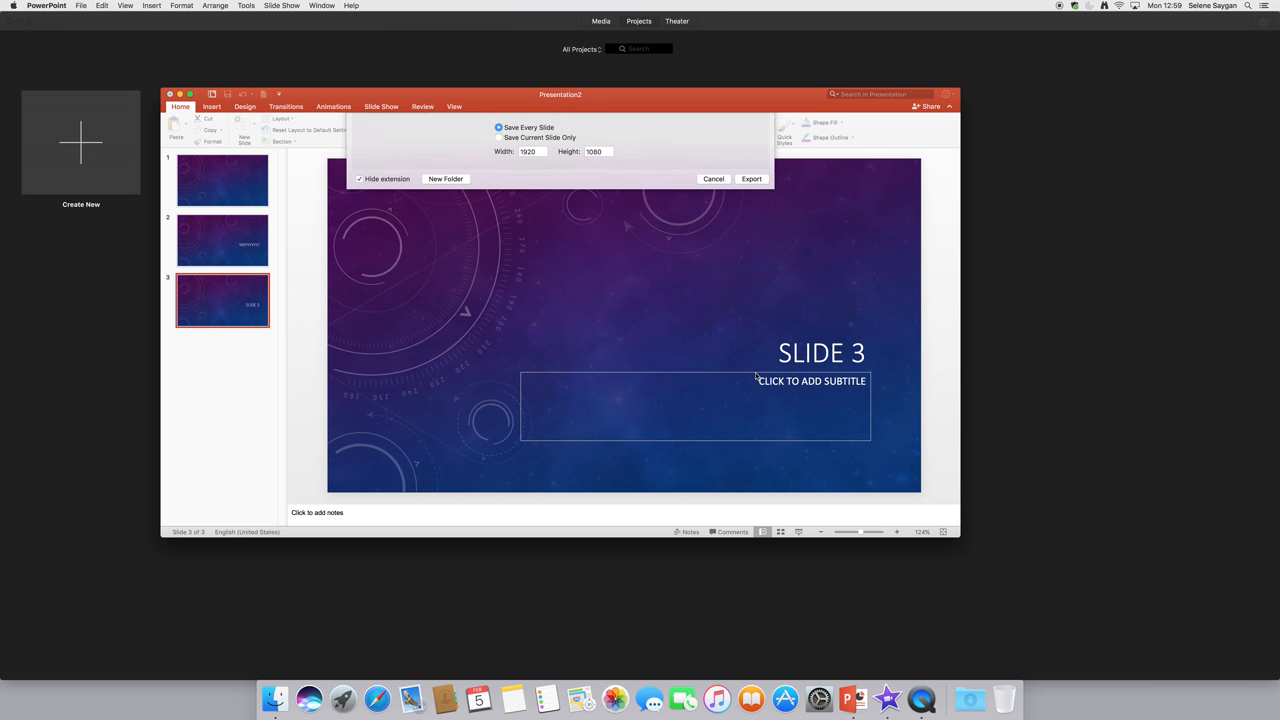
{"action": "left_click", "coordinate": [752, 178]}
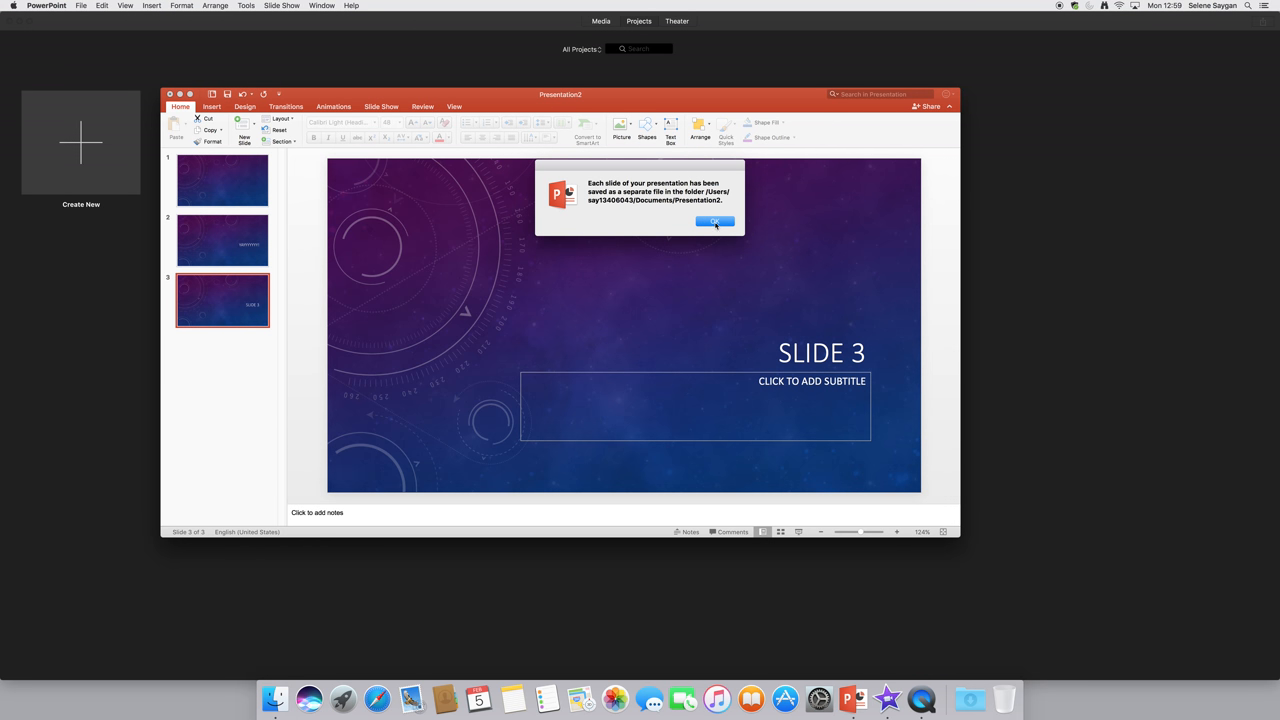
Dismiss the export message and check Documents for the Presentation2 folder of slide TIFFs
{"action": "left_click", "coordinate": [716, 220]}
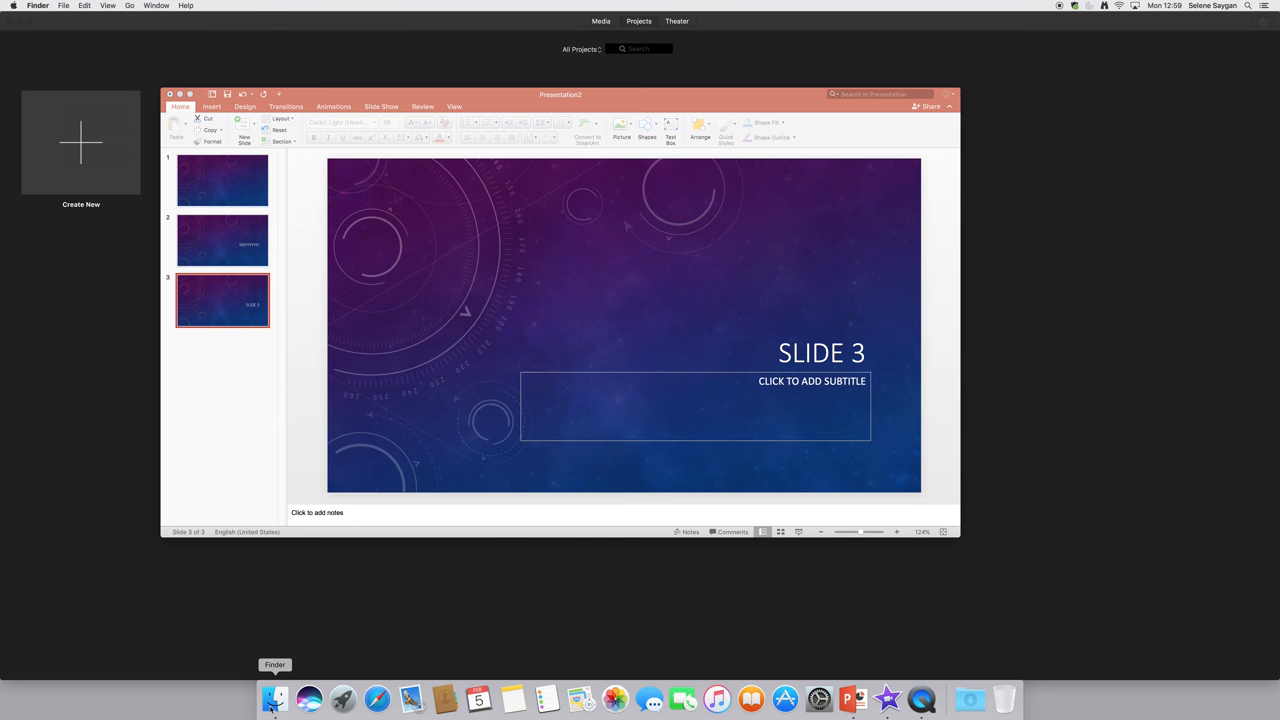
{"action": "left_click", "coordinate": [276, 698]}
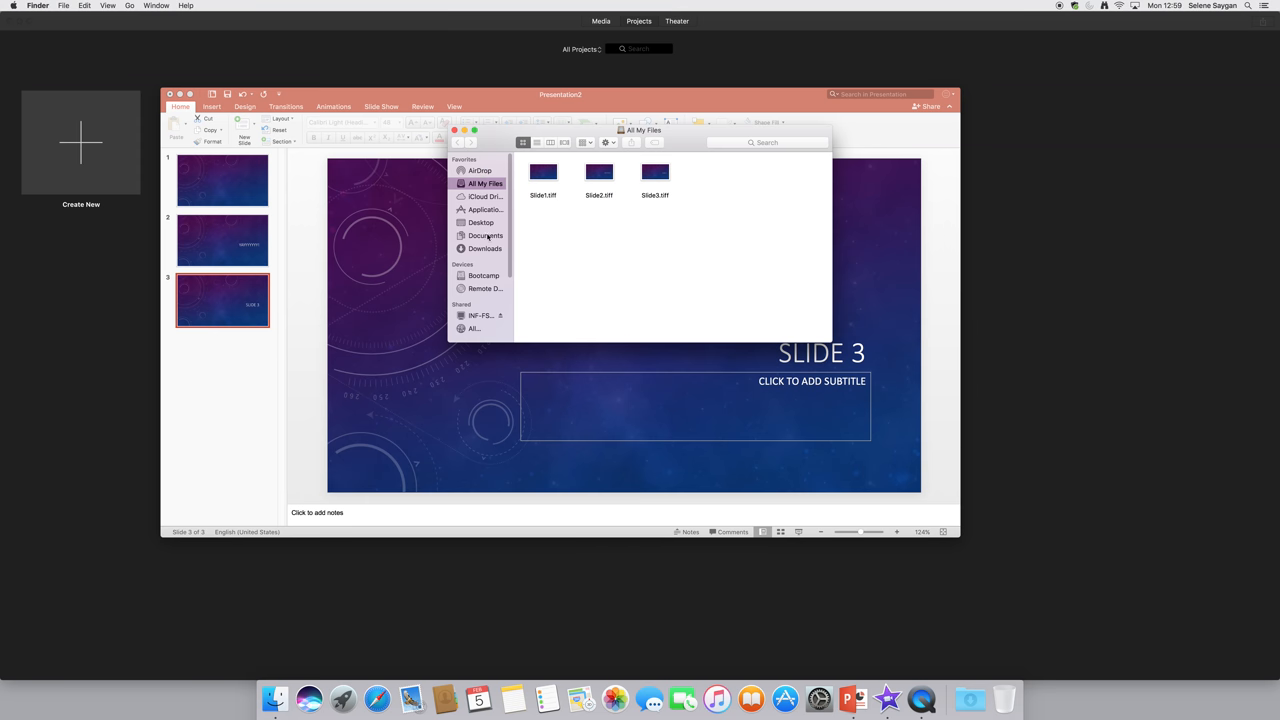
{"action": "left_click", "coordinate": [484, 236]}
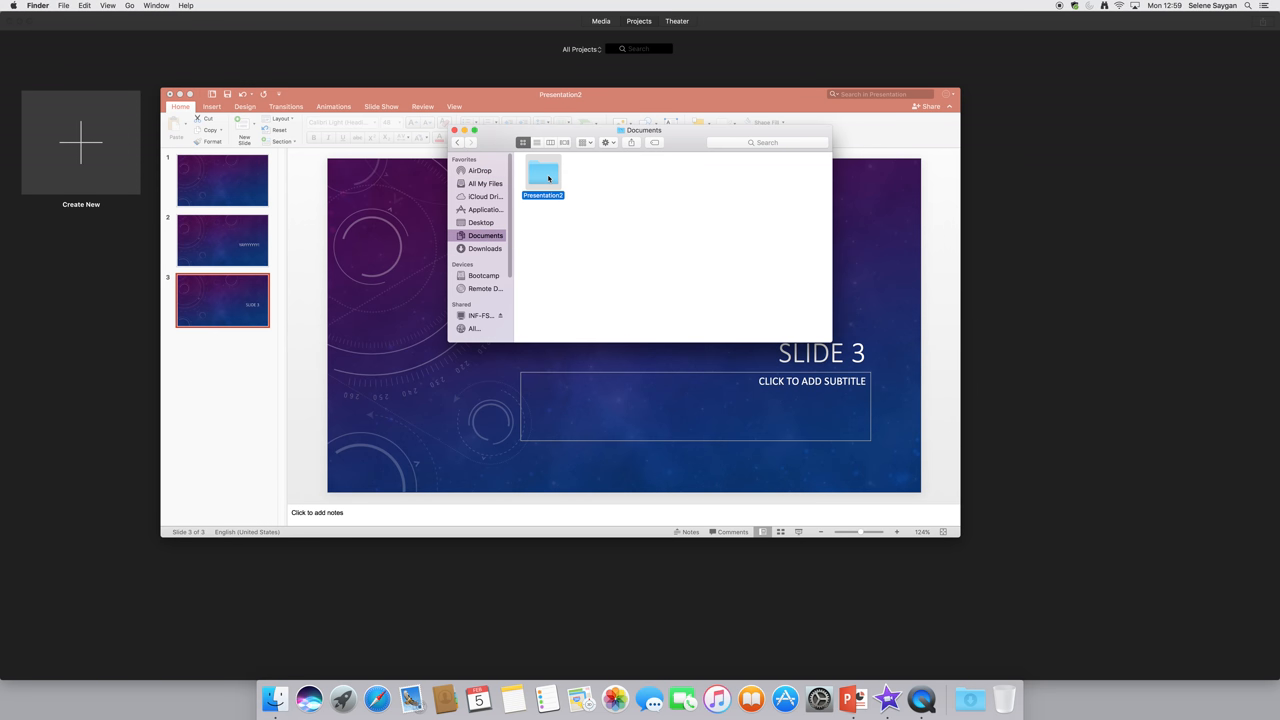
{"action": "left_click", "coordinate": [536, 142]}
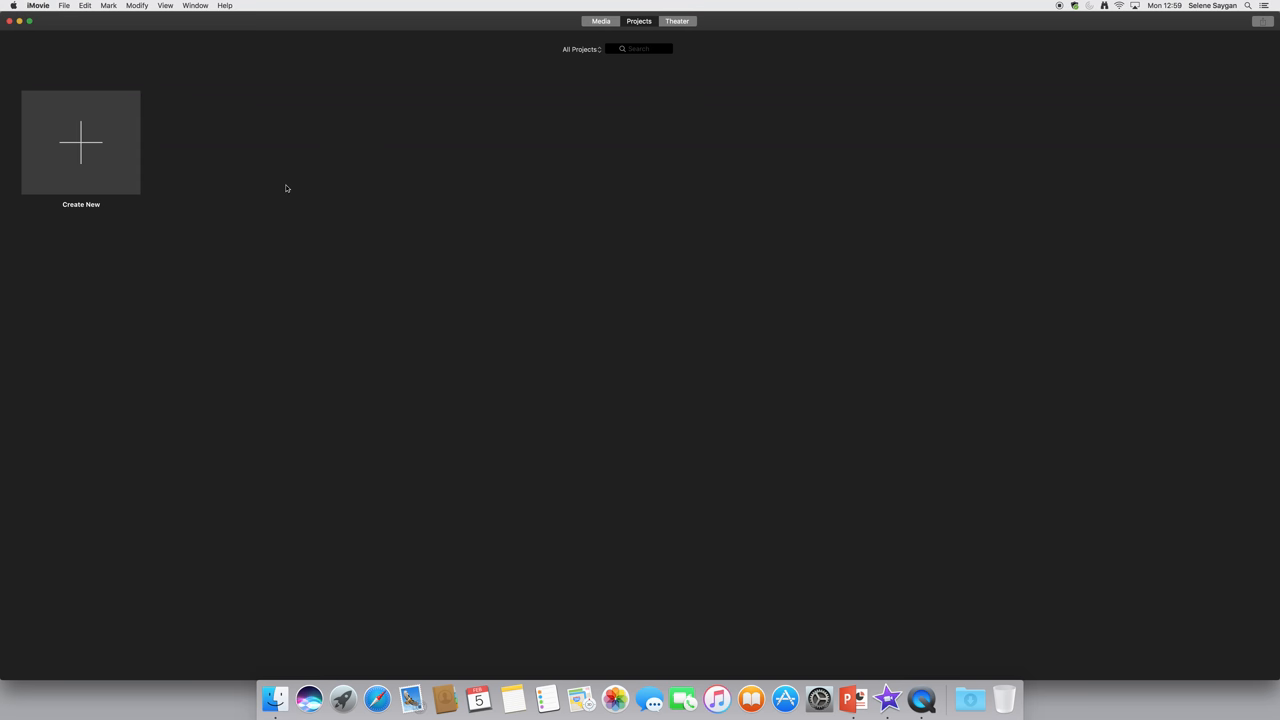
Set iMovie preferences to Crop to Fit photo placement and a 20-second photo duration
{"action": "left_click", "coordinate": [38, 6]}
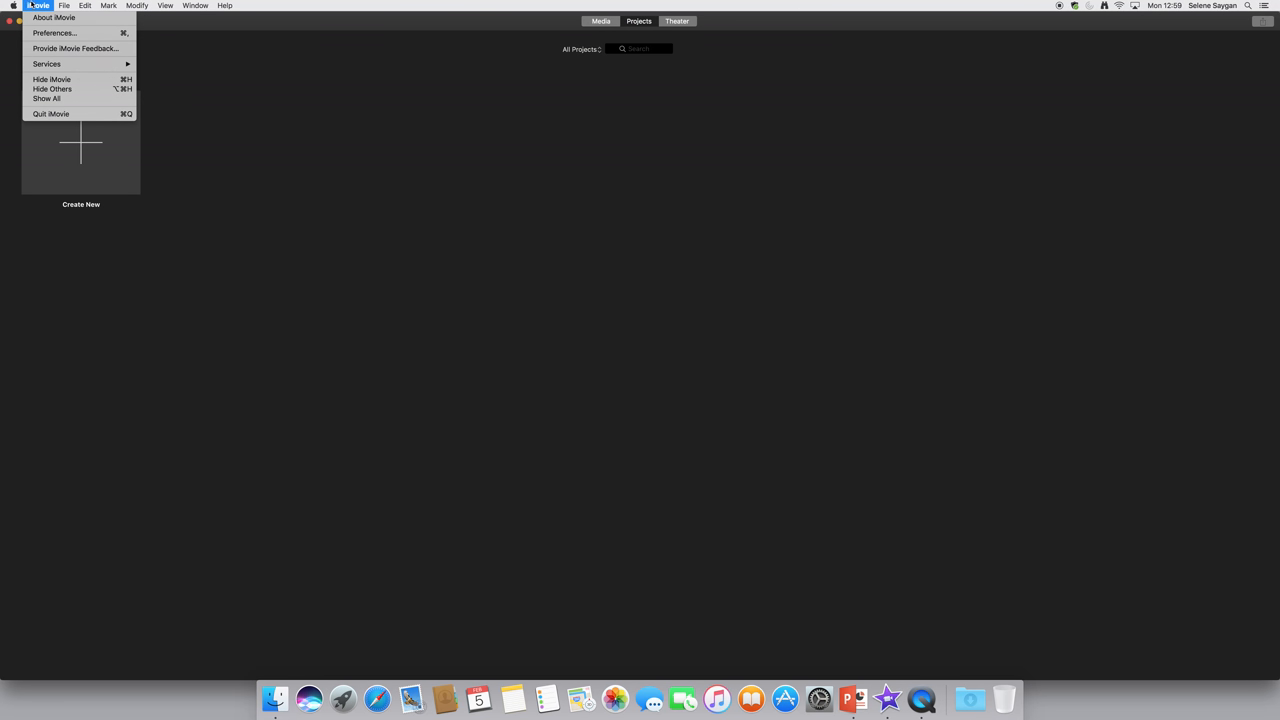
{"action": "left_click", "coordinate": [54, 32]}
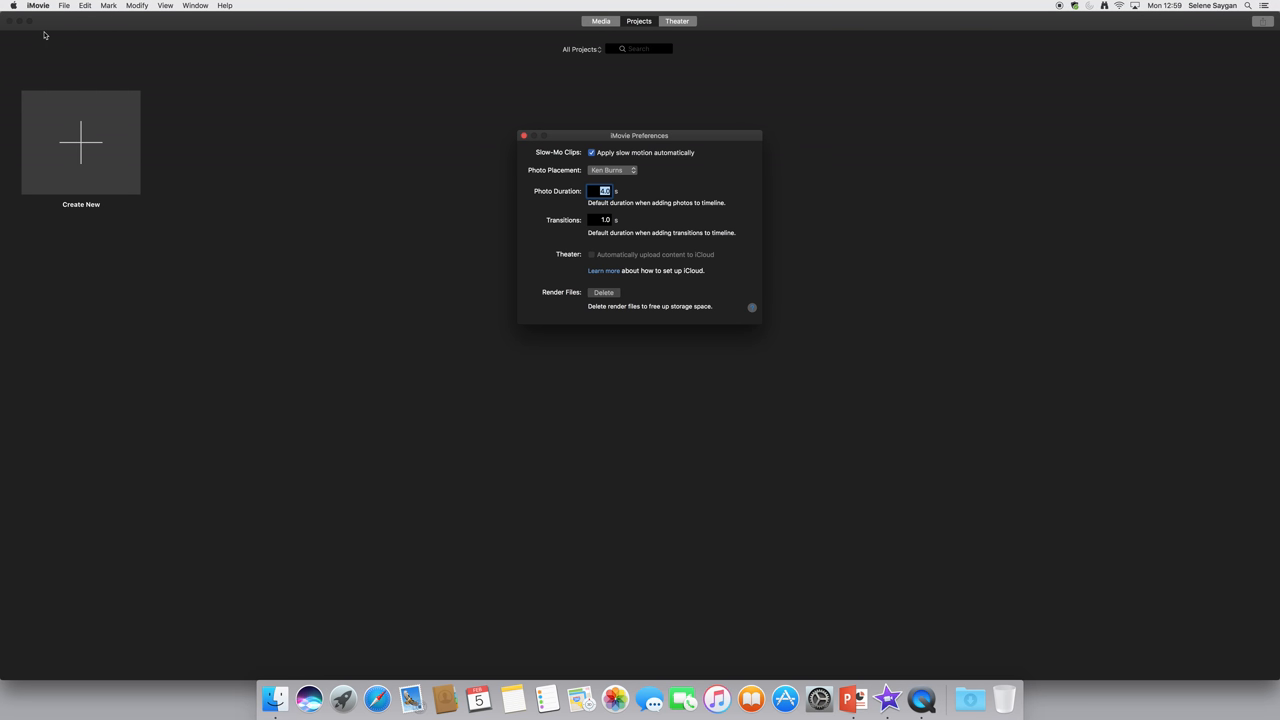
{"action": "left_click", "coordinate": [612, 170]}
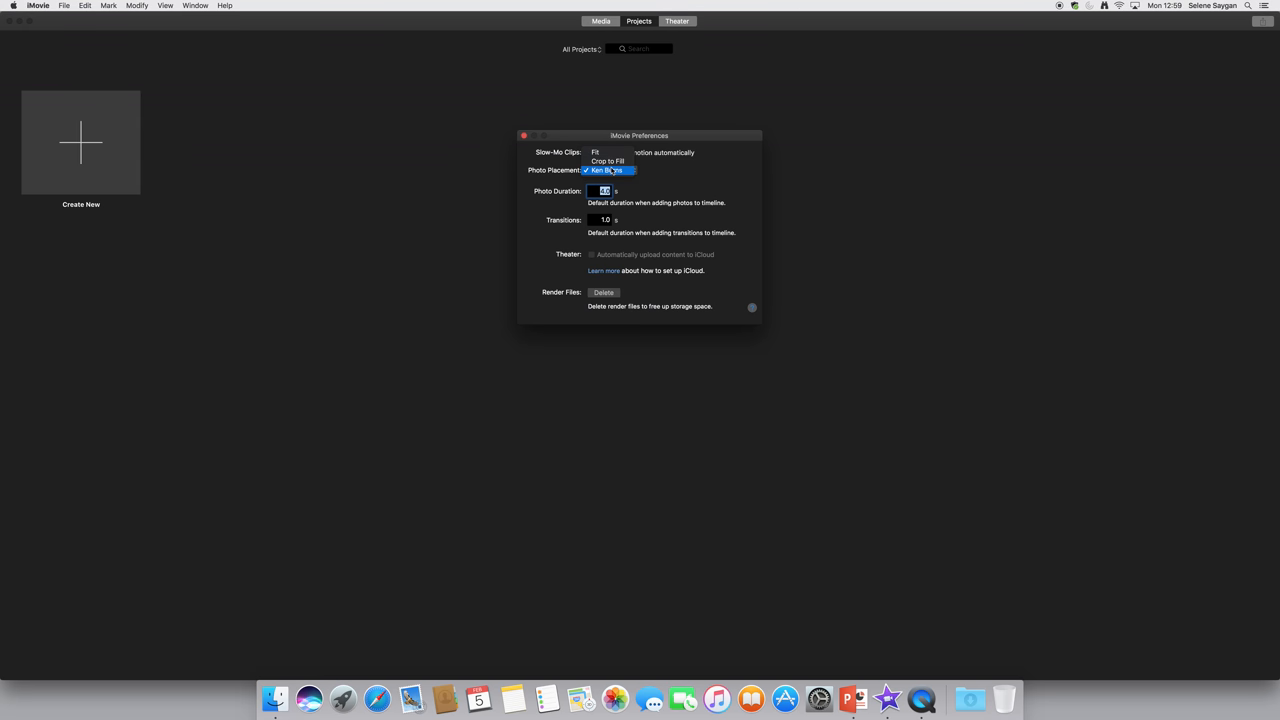
{"action": "left_click", "coordinate": [608, 160]}
{"action": "type", "text": "2"}
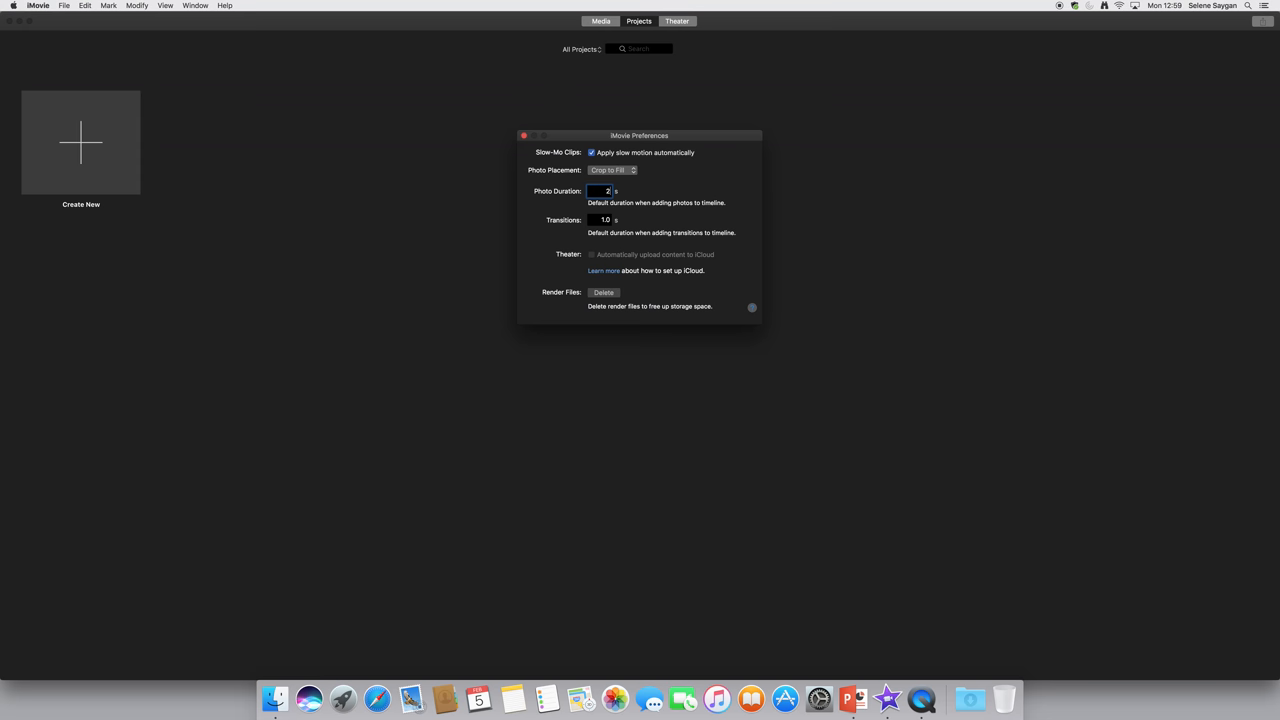
{"action": "type", "text": "0"}
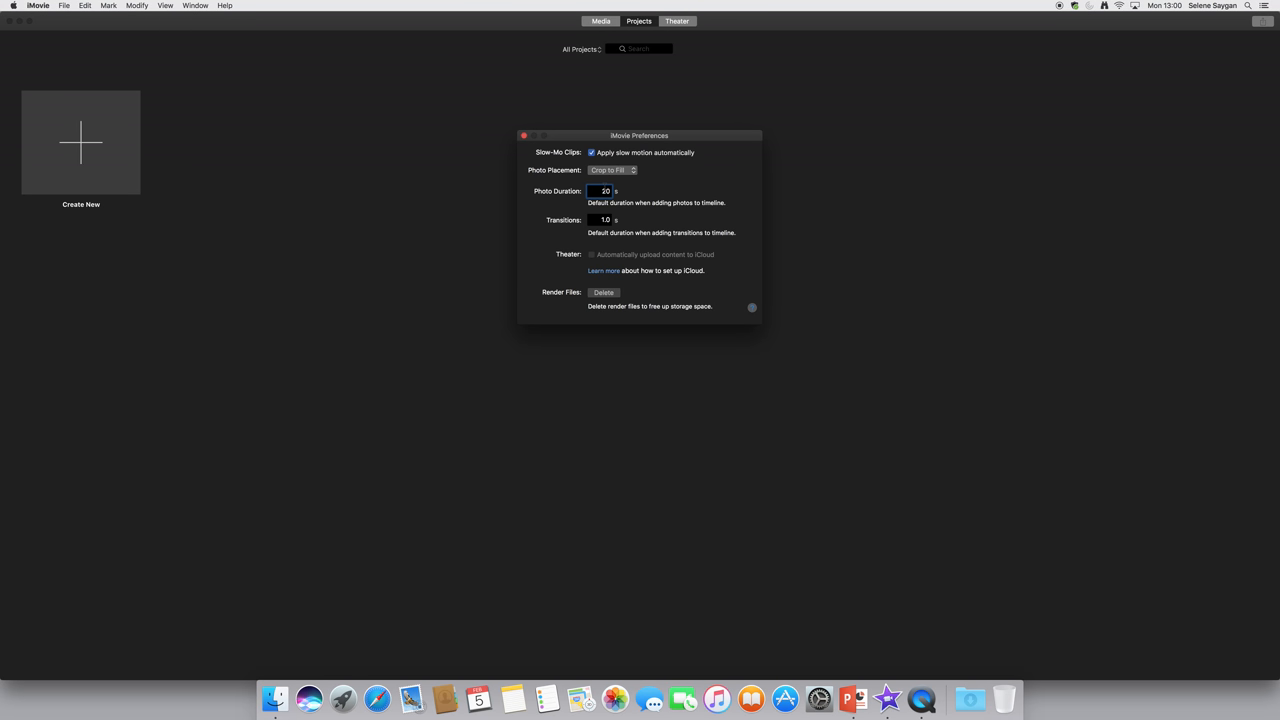
{"action": "mouse_move", "coordinate": [544, 148]}
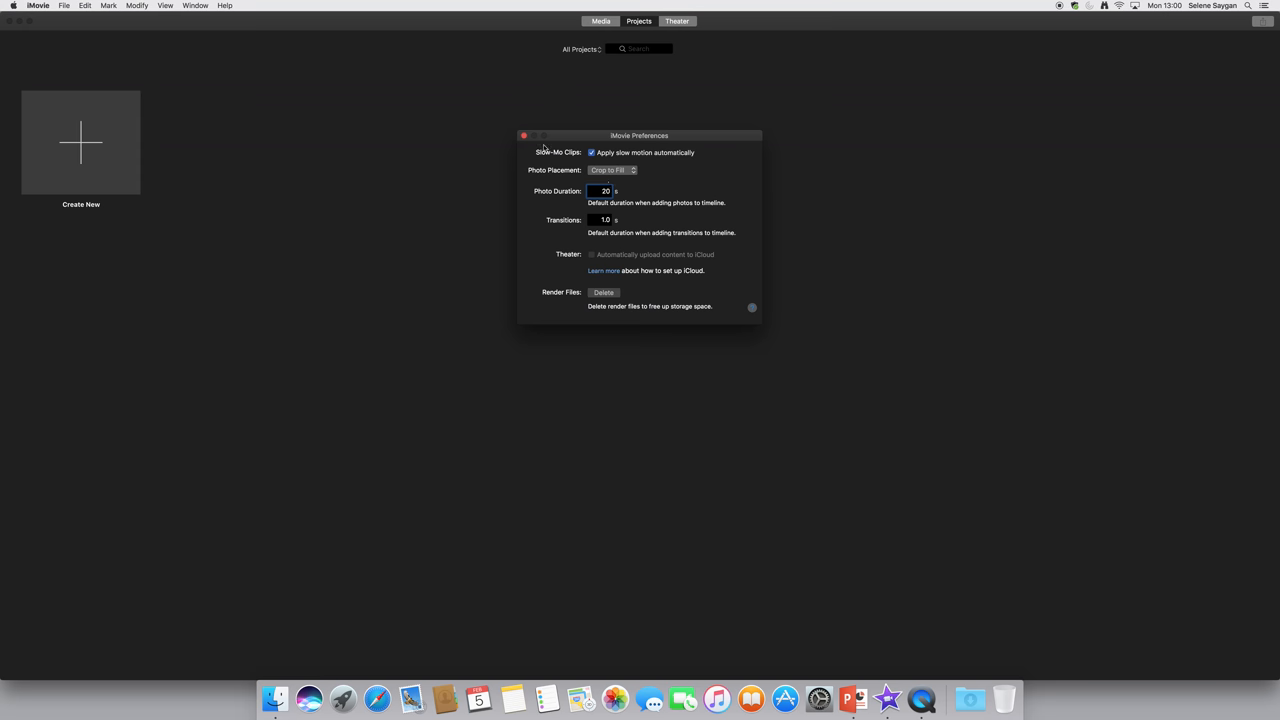
{"action": "left_click", "coordinate": [524, 136]}
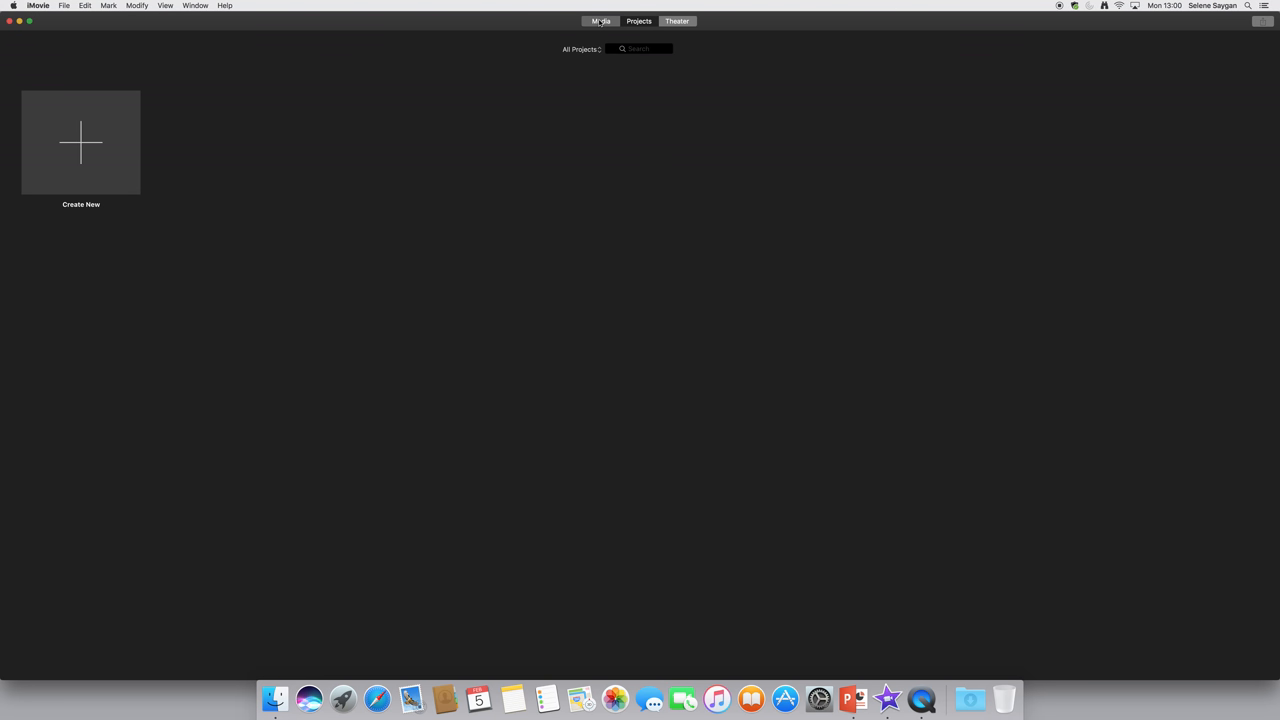
Import all images from the Presentation2 folder in Documents into the iMovie library
{"action": "left_click", "coordinate": [600, 20]}
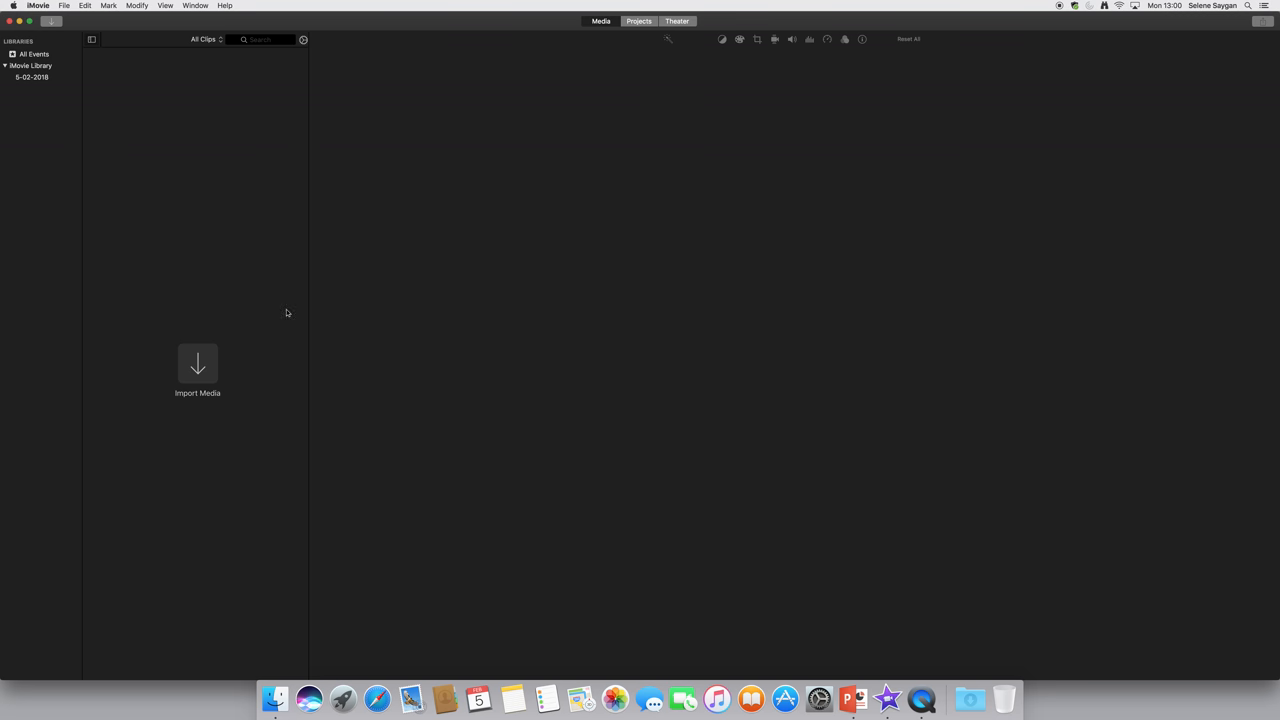
{"action": "mouse_move", "coordinate": [196, 364]}
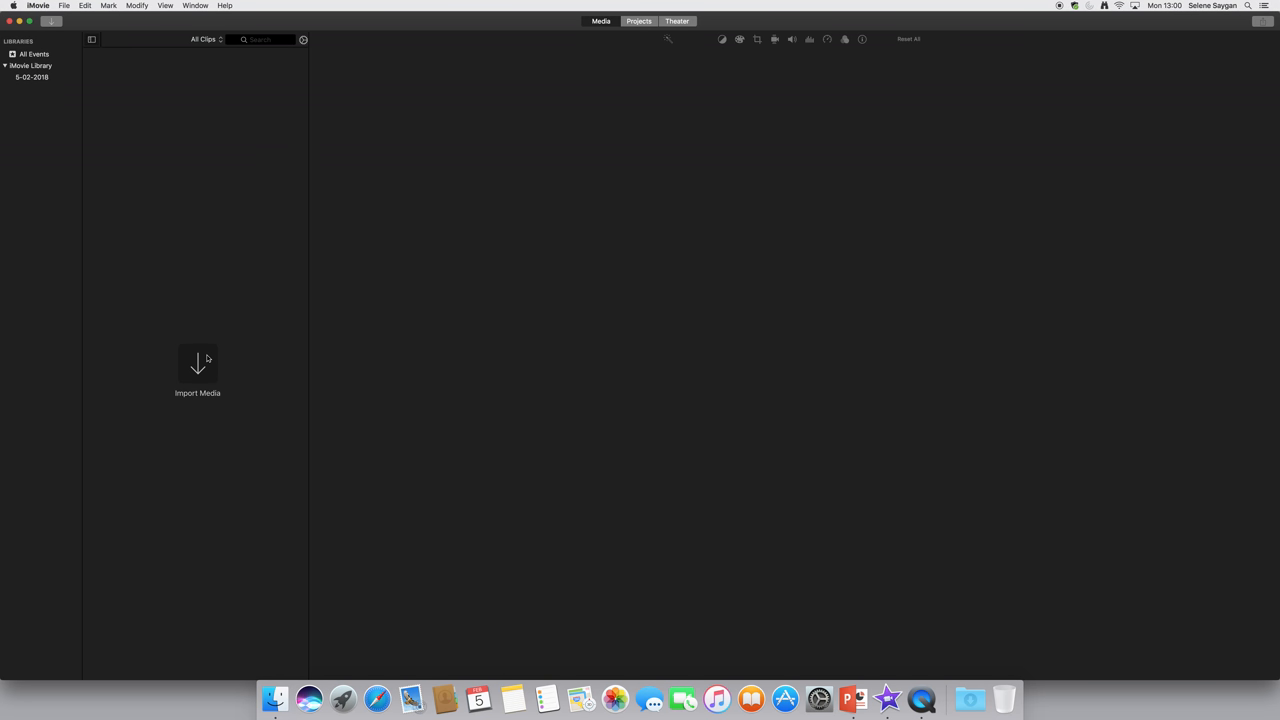
{"action": "left_click", "coordinate": [196, 364]}
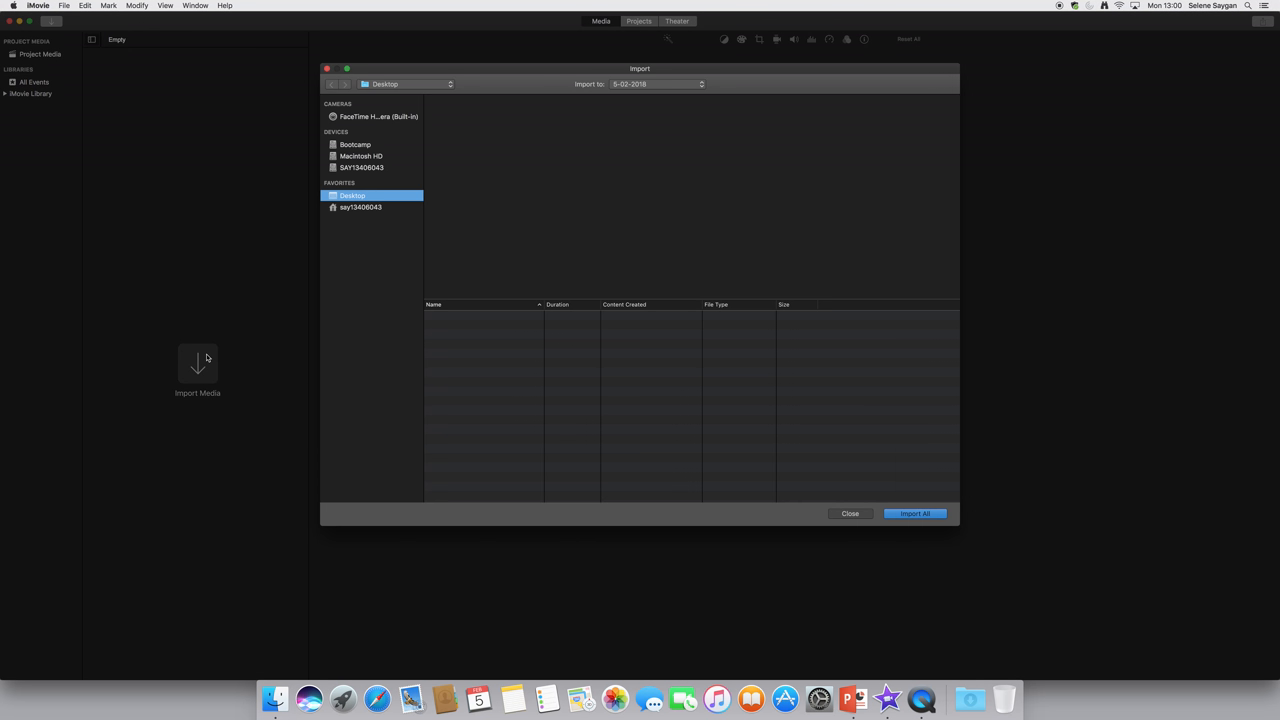
{"action": "mouse_move", "coordinate": [374, 208]}
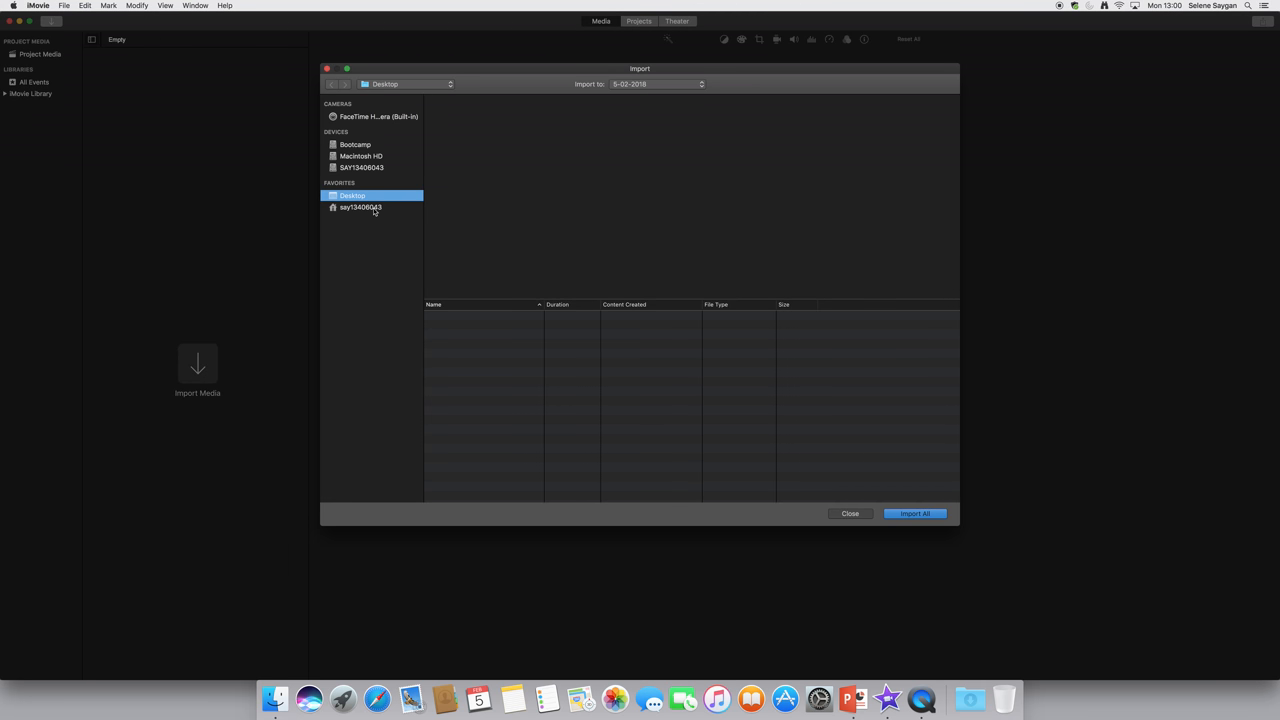
{"action": "left_click", "coordinate": [360, 206]}
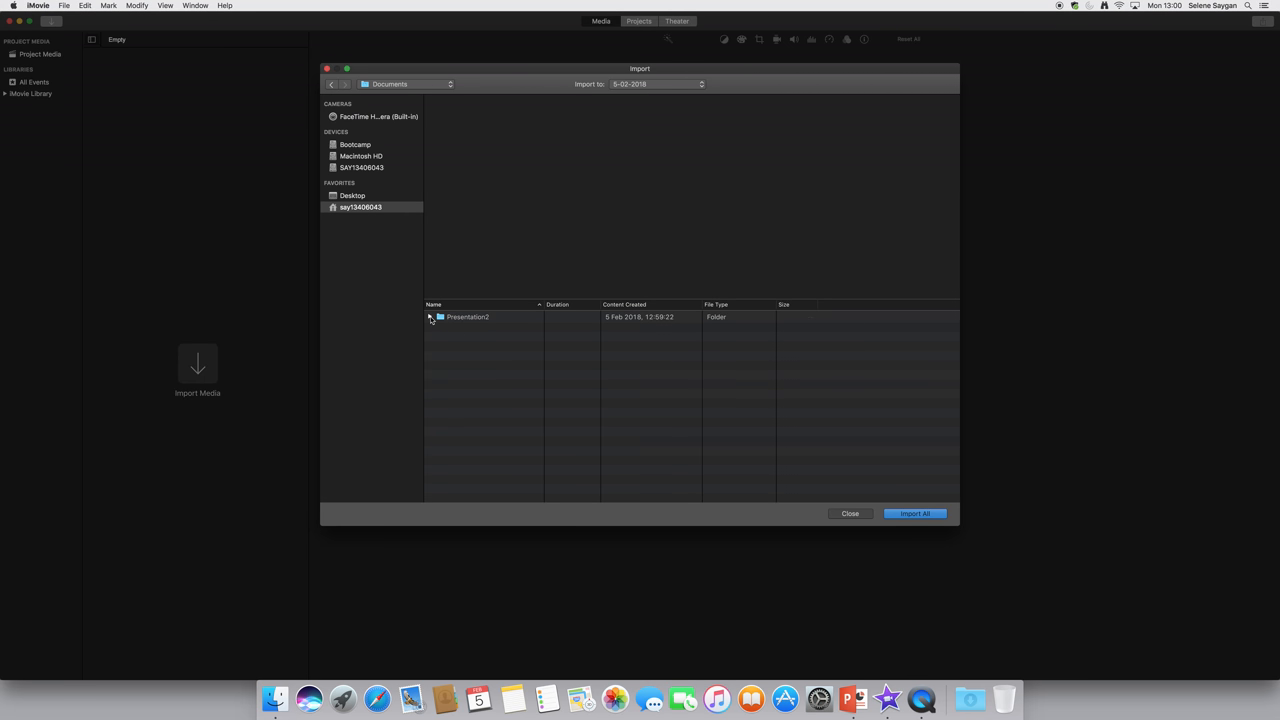
{"action": "left_click", "coordinate": [432, 316]}
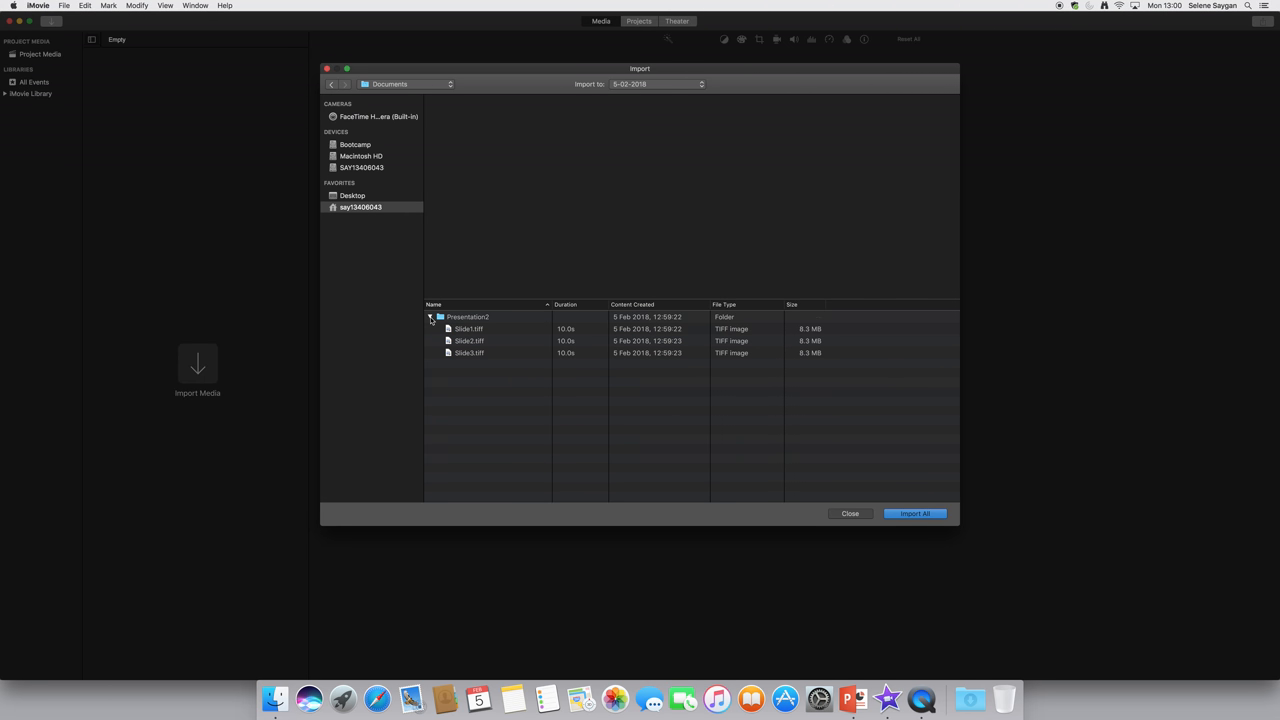
{"action": "left_click", "coordinate": [430, 316]}
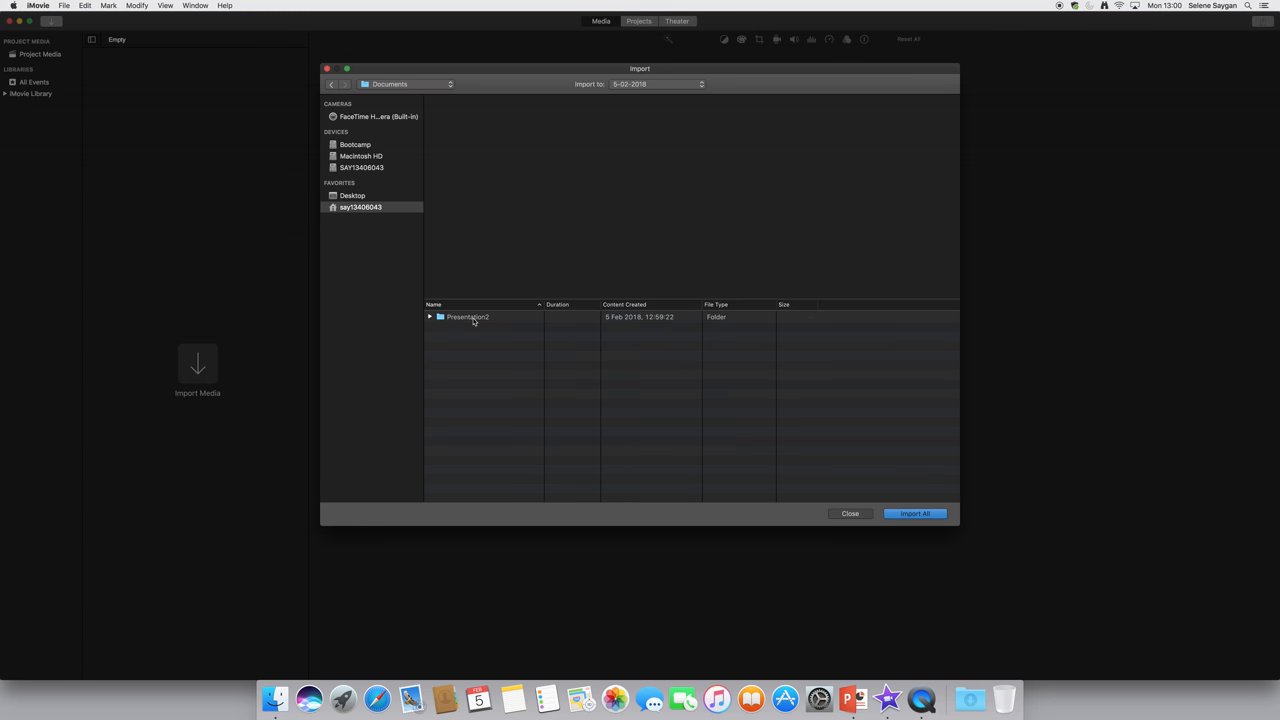
{"action": "left_click", "coordinate": [468, 316]}
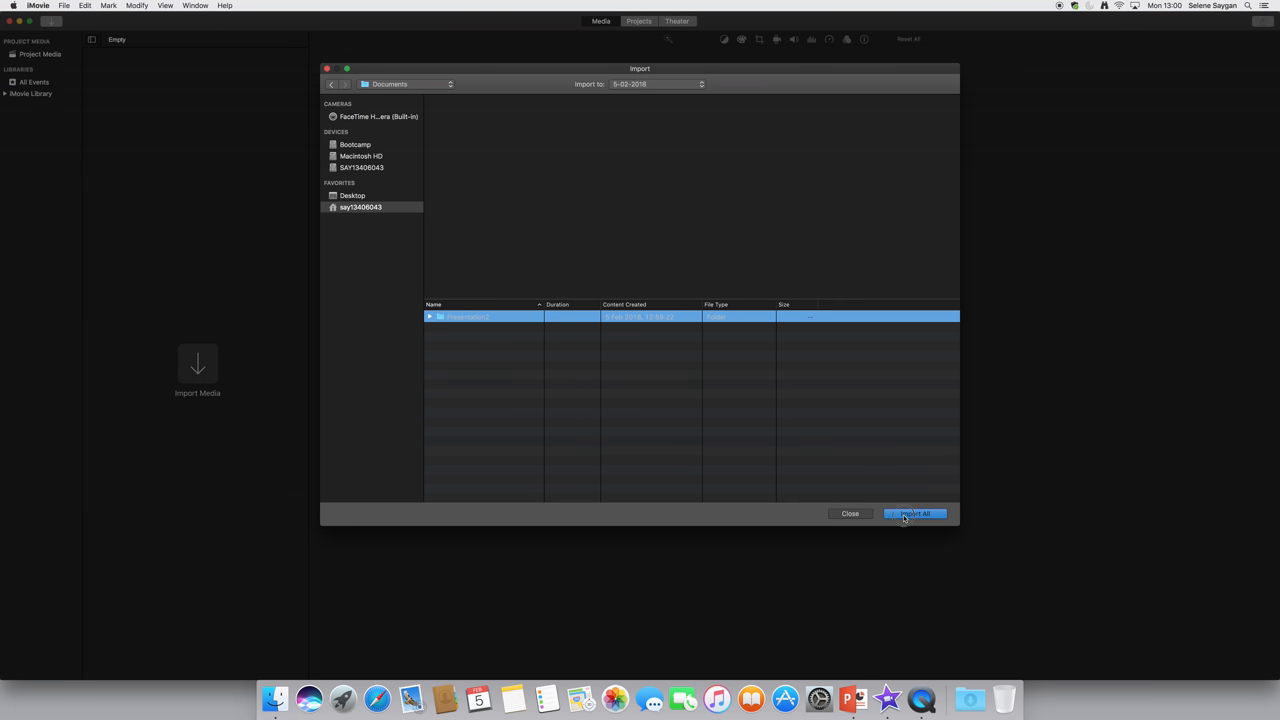
{"action": "left_click", "coordinate": [914, 512]}
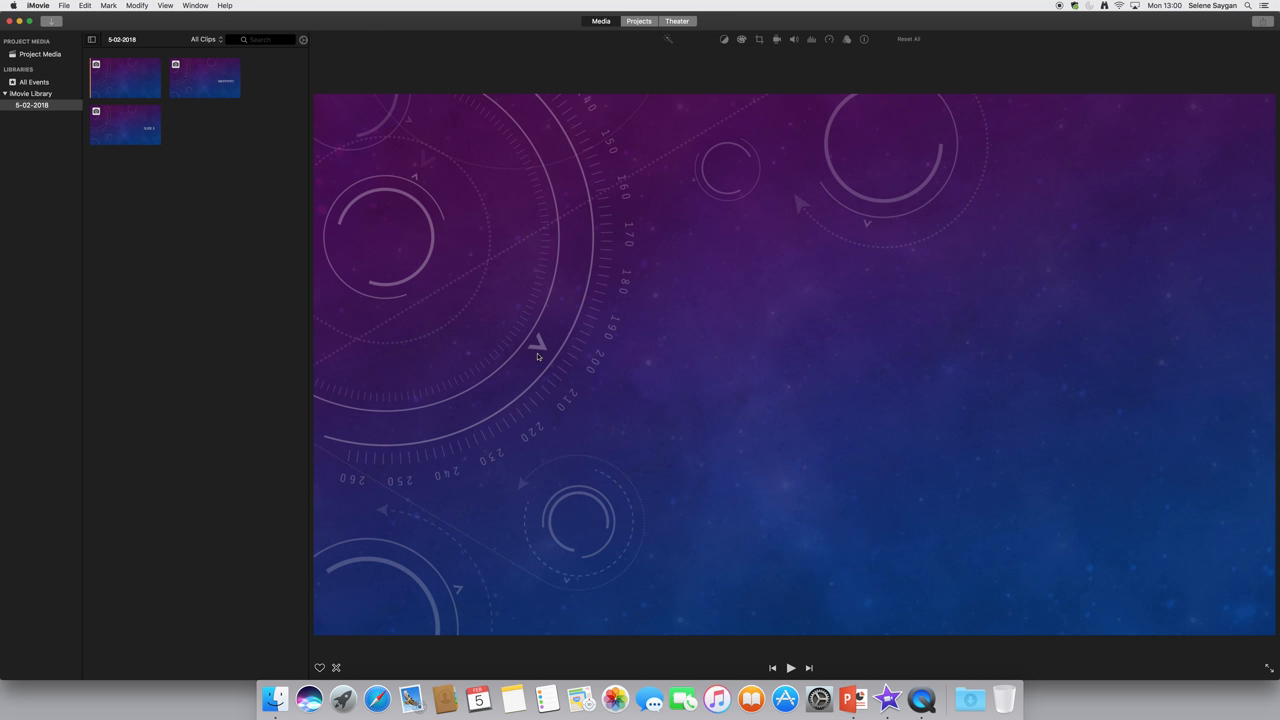
{"action": "mouse_move", "coordinate": [120, 84]}
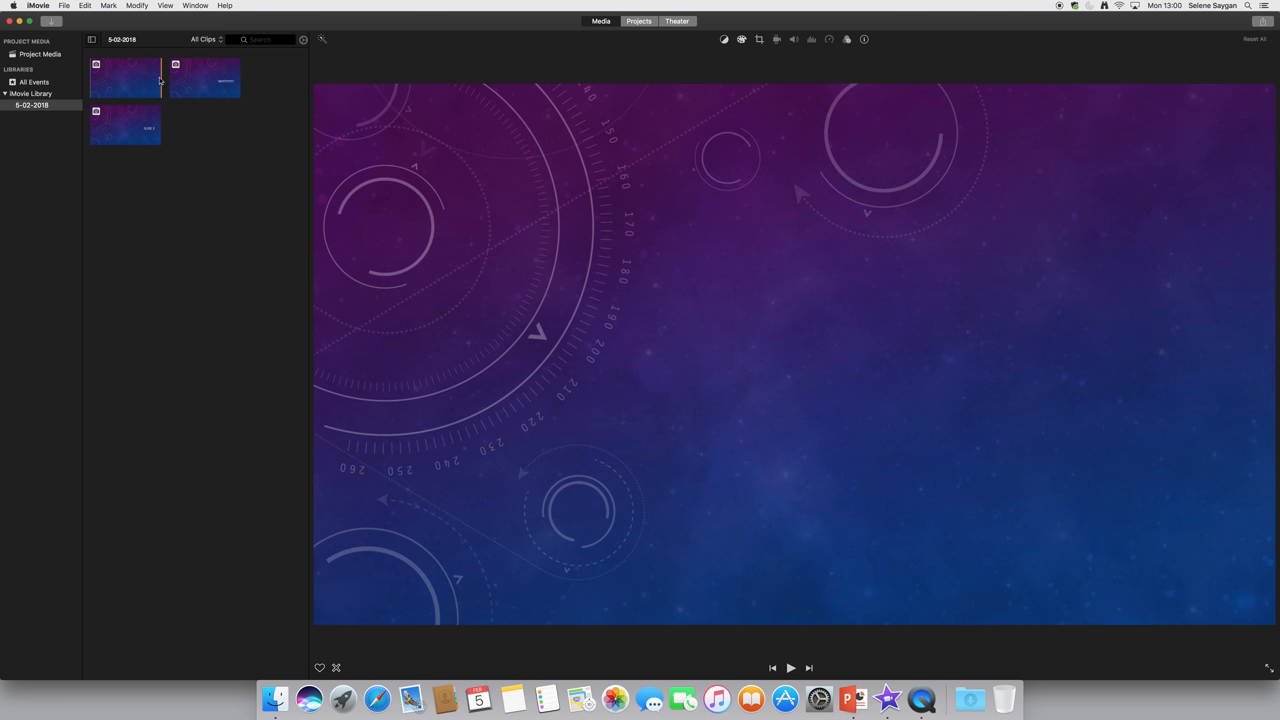
{"action": "left_click", "coordinate": [638, 20]}
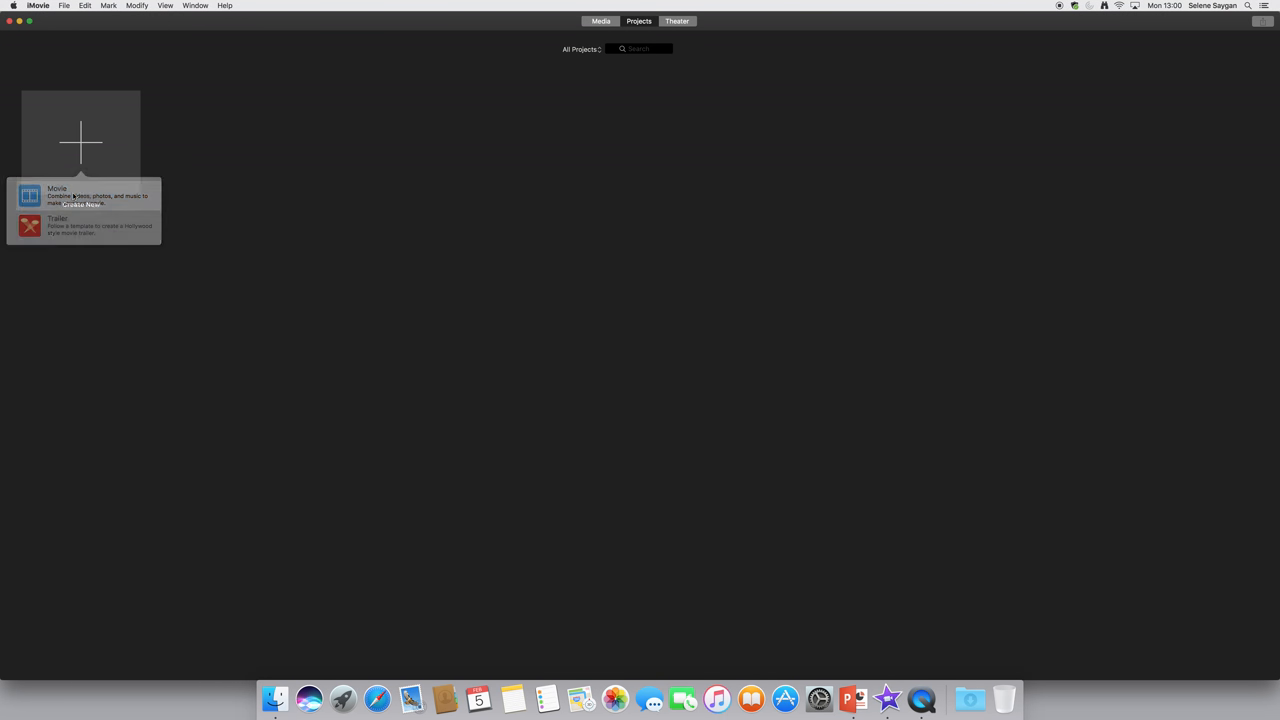
Create a new Movie project from the Projects screen
{"action": "left_click", "coordinate": [56, 196]}
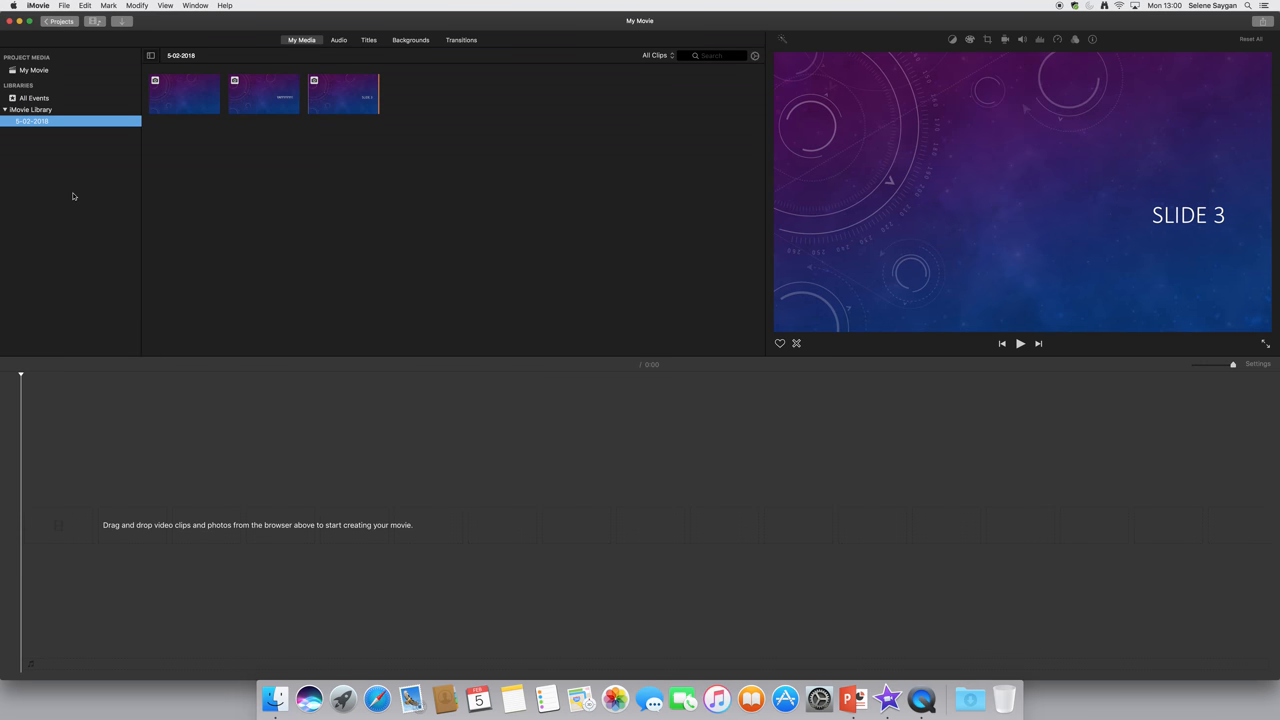
{"action": "mouse_move", "coordinate": [180, 110]}
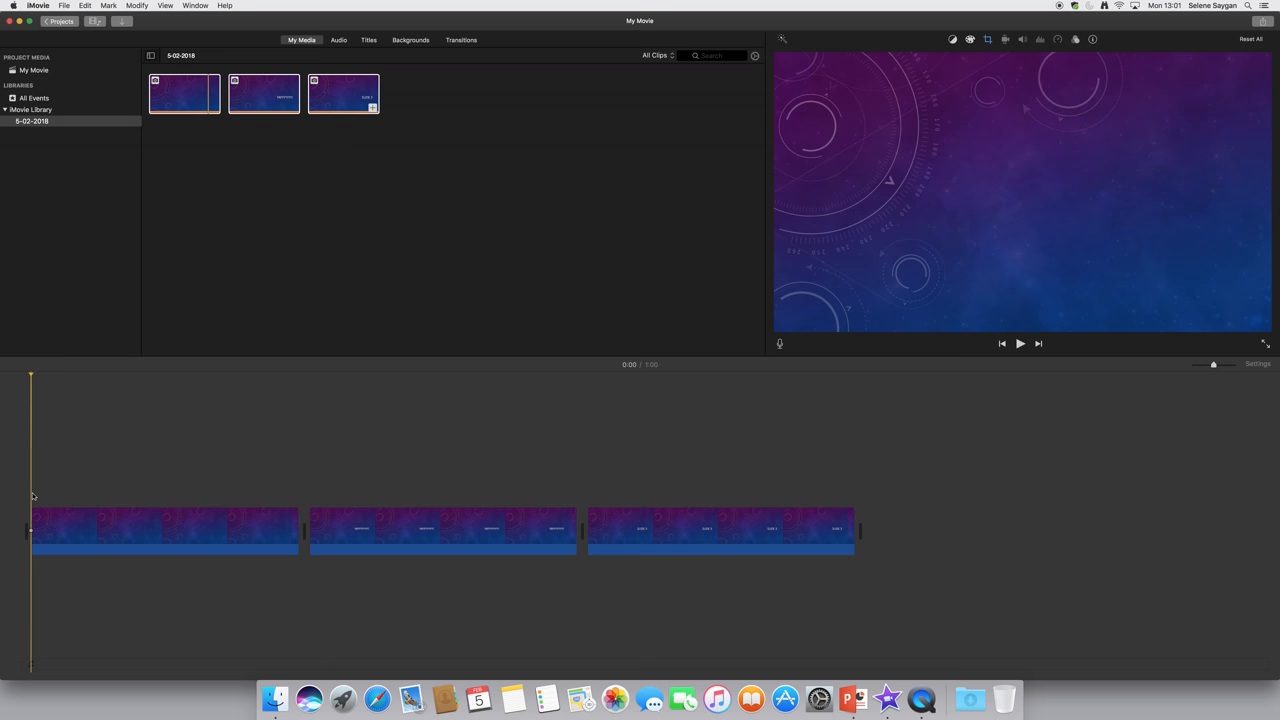
{"action": "left_click", "coordinate": [164, 6]}
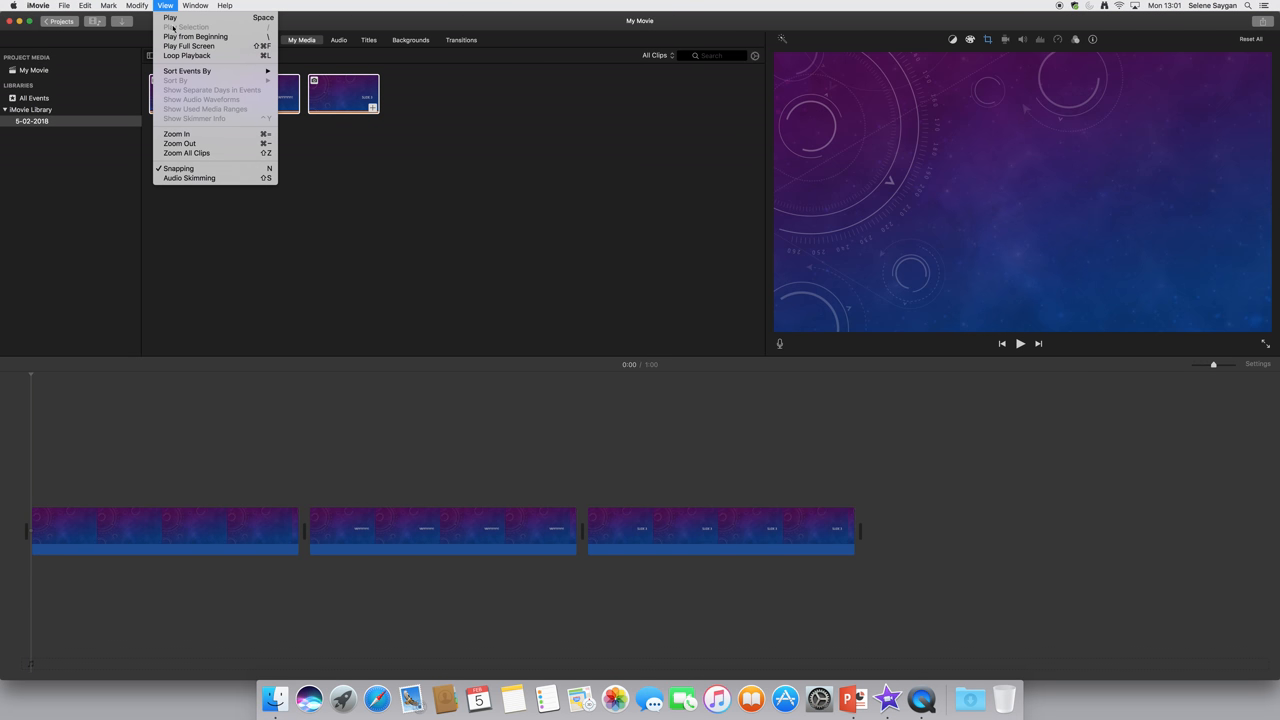
{"action": "left_click", "coordinate": [170, 16]}
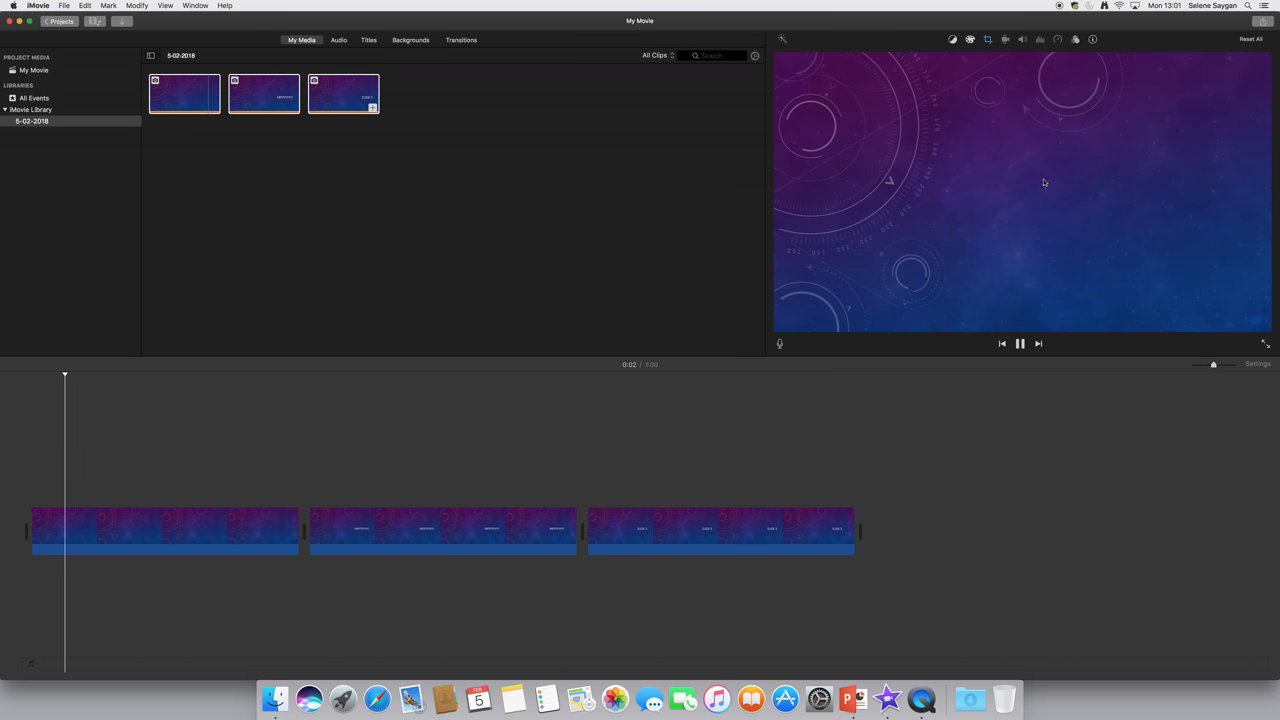
{"action": "mouse_move", "coordinate": [1028, 164]}
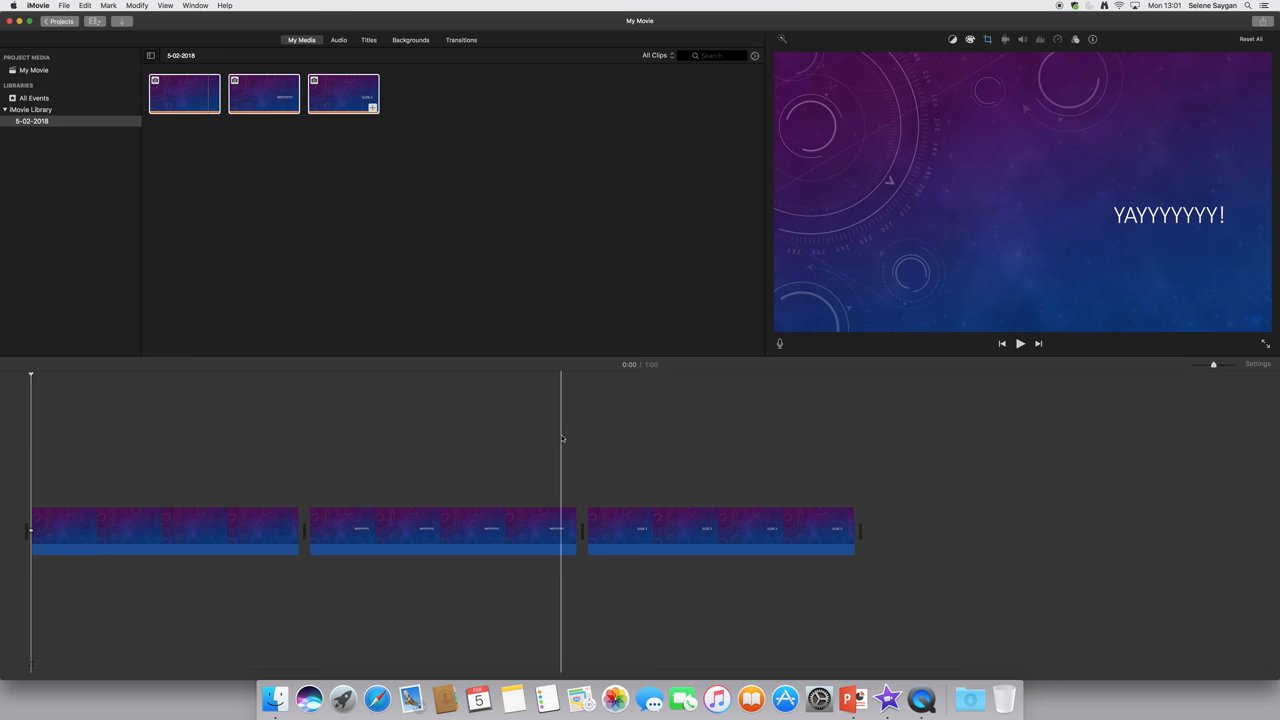
{"action": "mouse_move", "coordinate": [560, 424]}
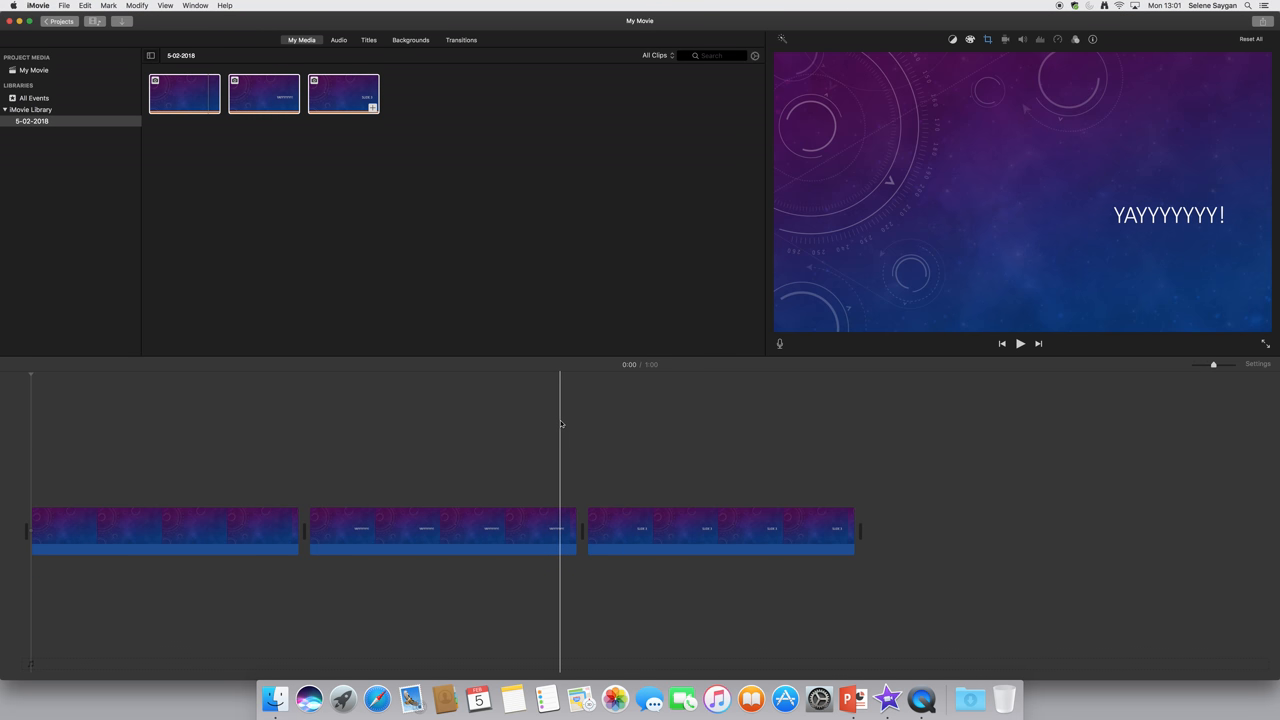
{"action": "mouse_move", "coordinate": [556, 420]}
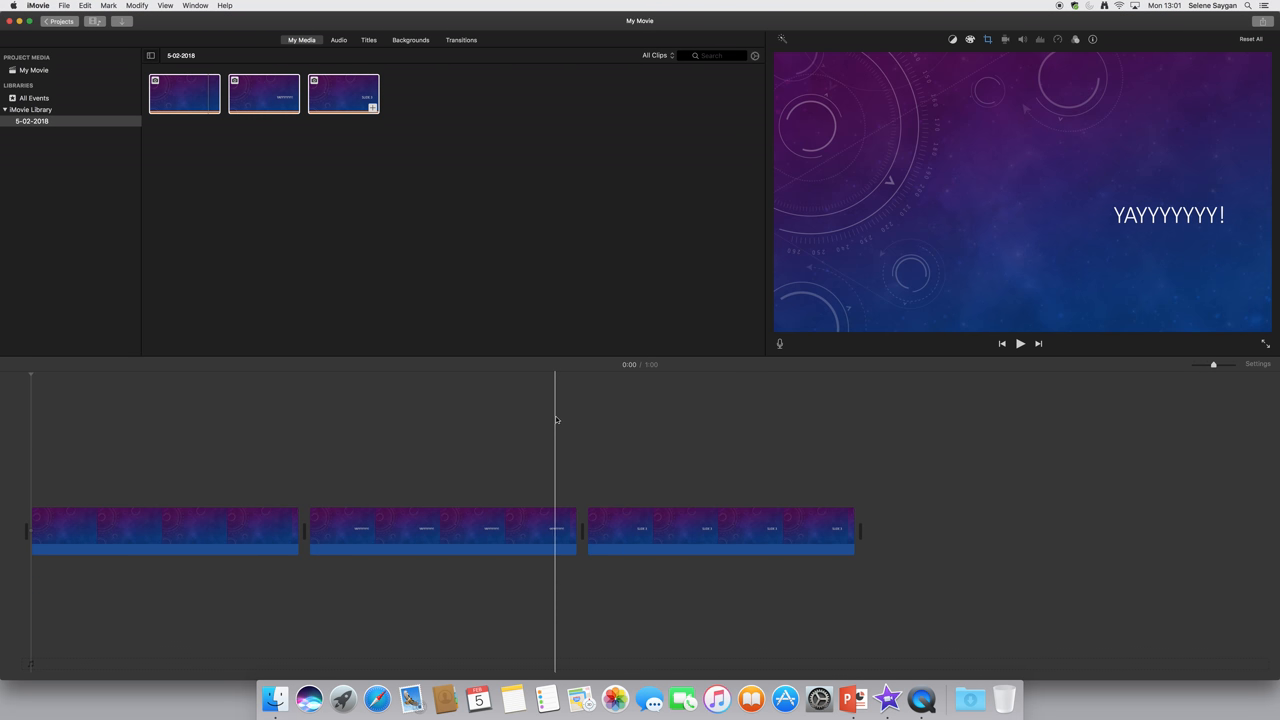
{"action": "mouse_move", "coordinate": [556, 418]}
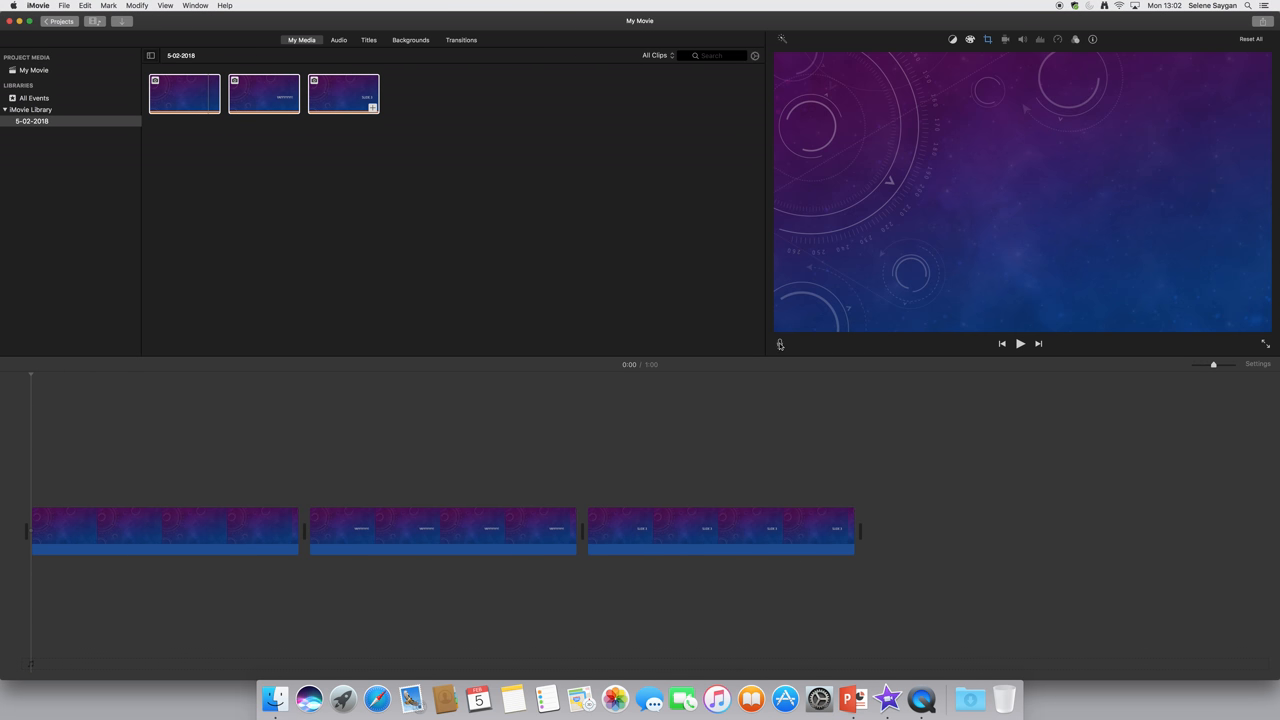
Start recording a voiceover narration at the beginning of the first slide
{"action": "left_click", "coordinate": [780, 344]}
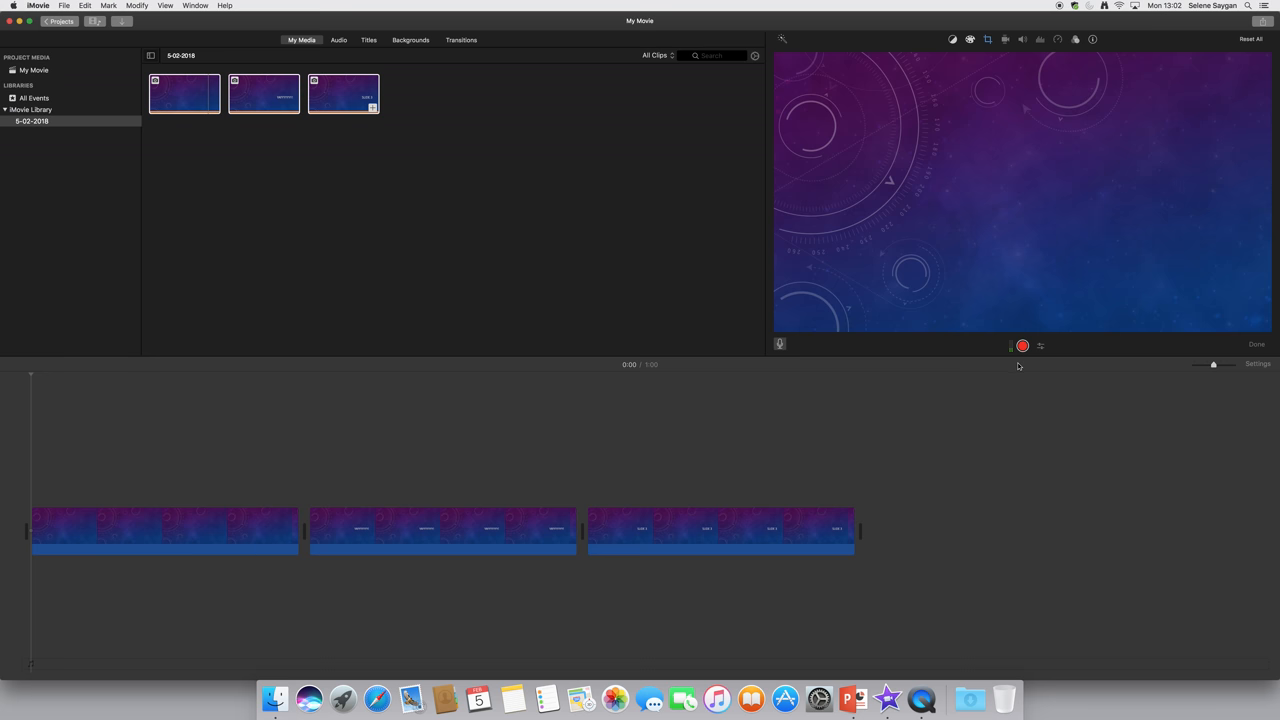
{"action": "mouse_move", "coordinate": [1028, 352]}
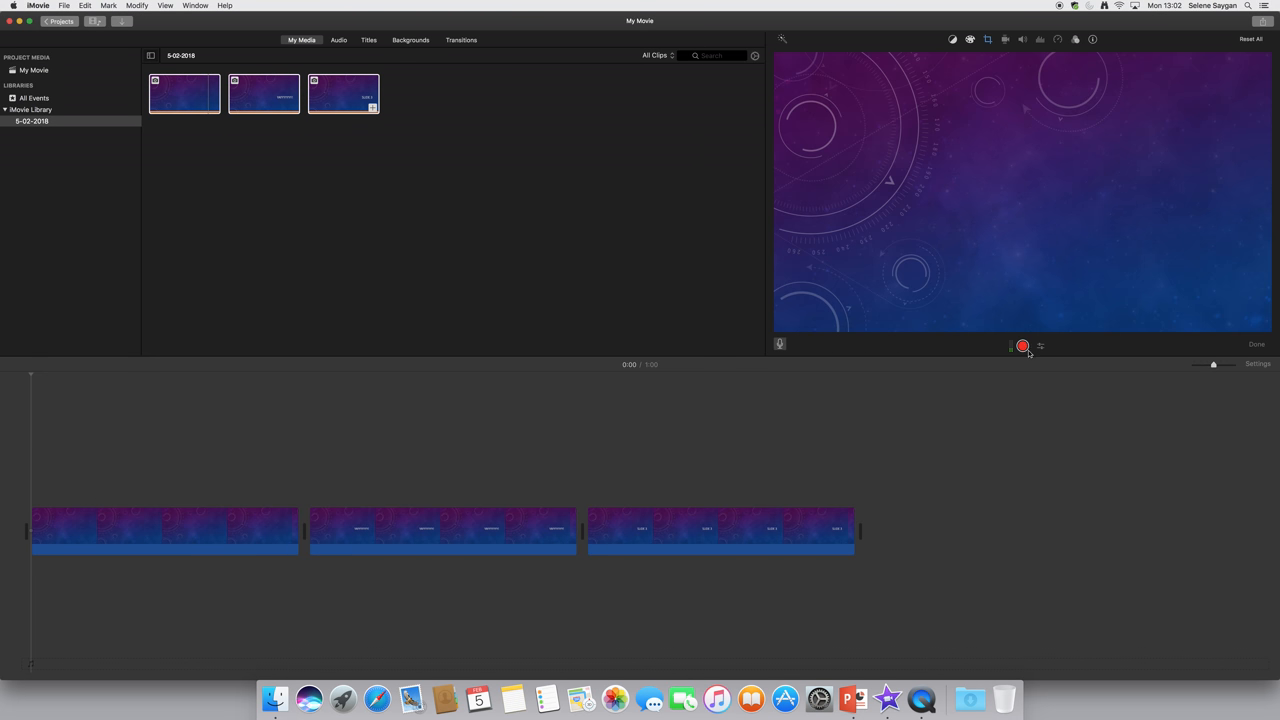
{"action": "mouse_move", "coordinate": [1024, 344]}
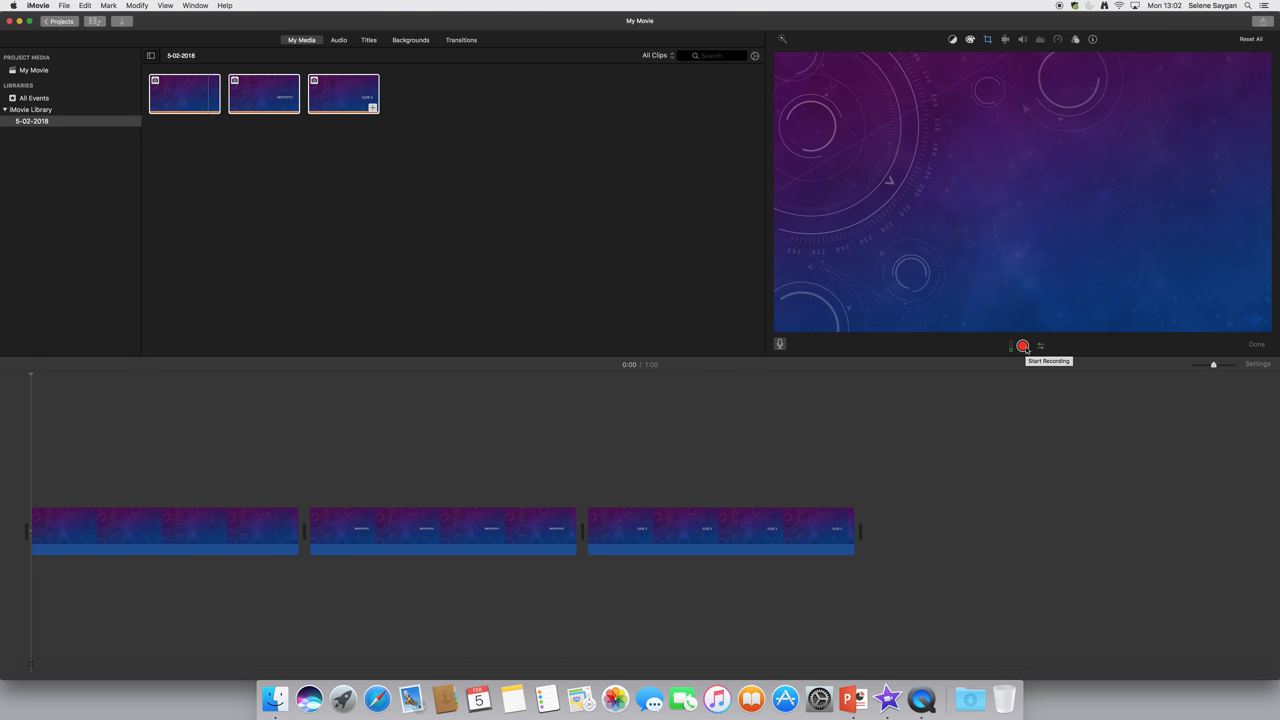
{"action": "left_click", "coordinate": [1022, 344]}
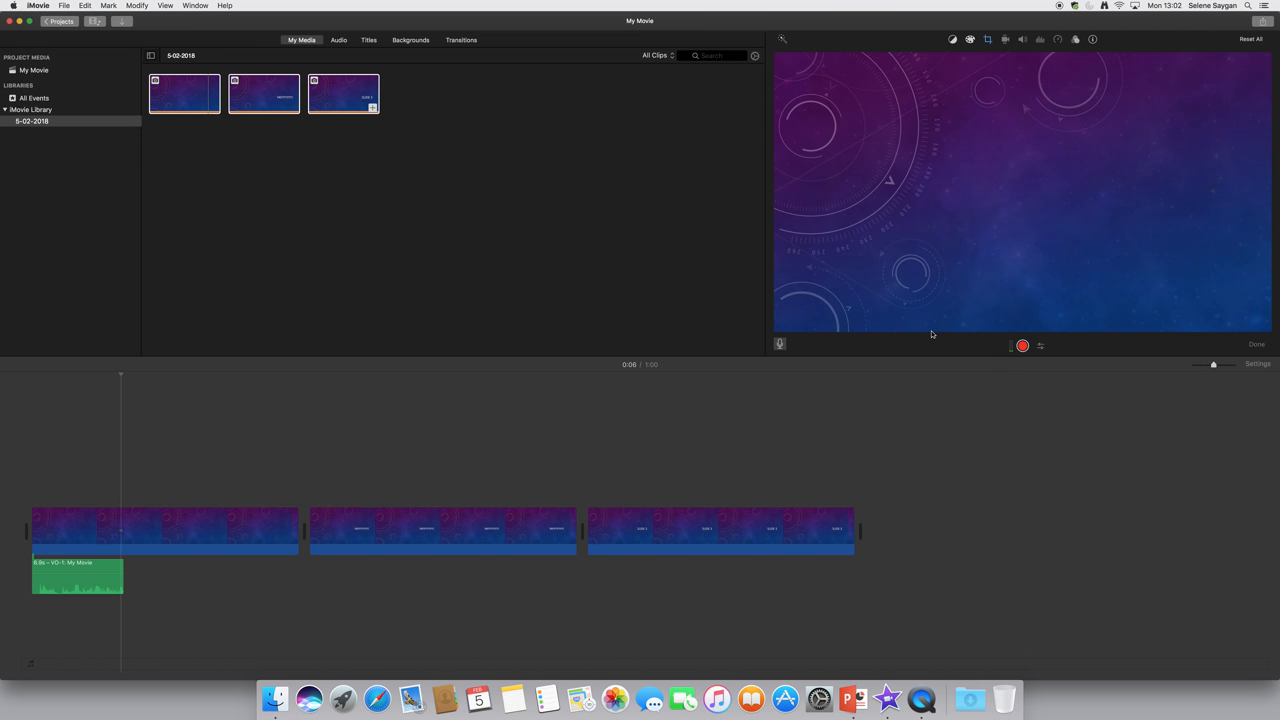
{"action": "mouse_move", "coordinate": [780, 344]}
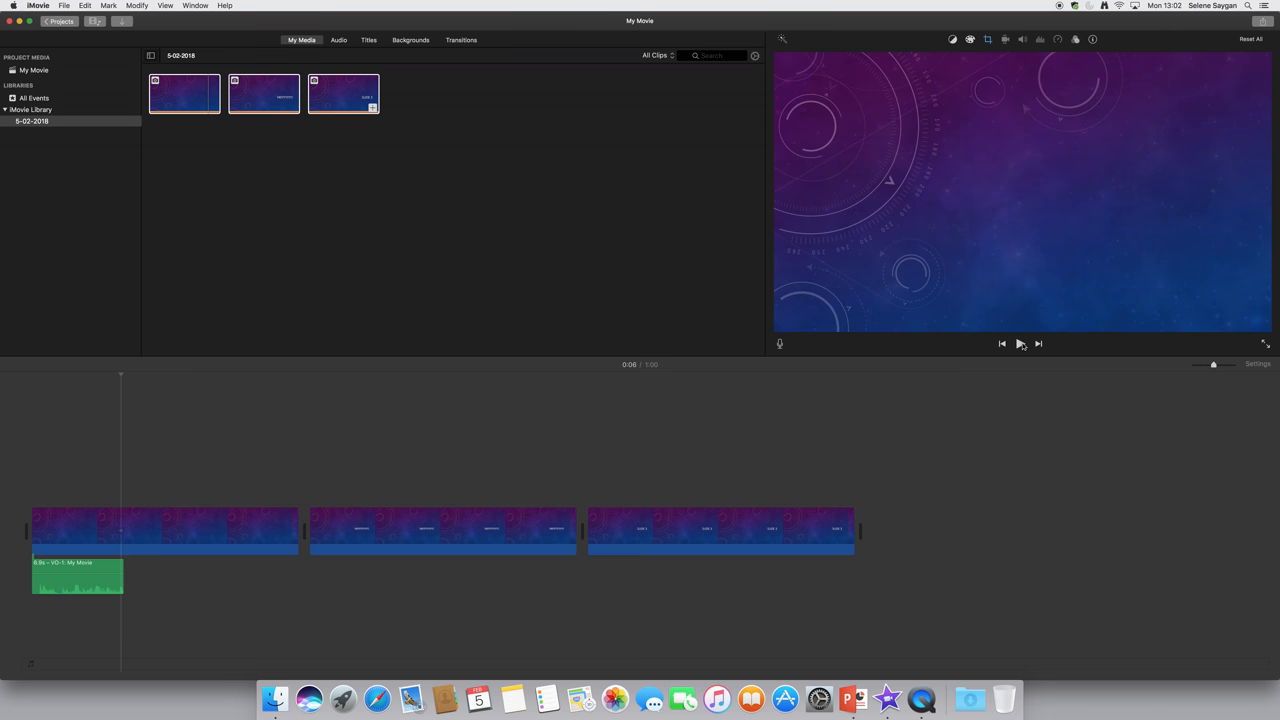
{"action": "mouse_move", "coordinate": [784, 348]}
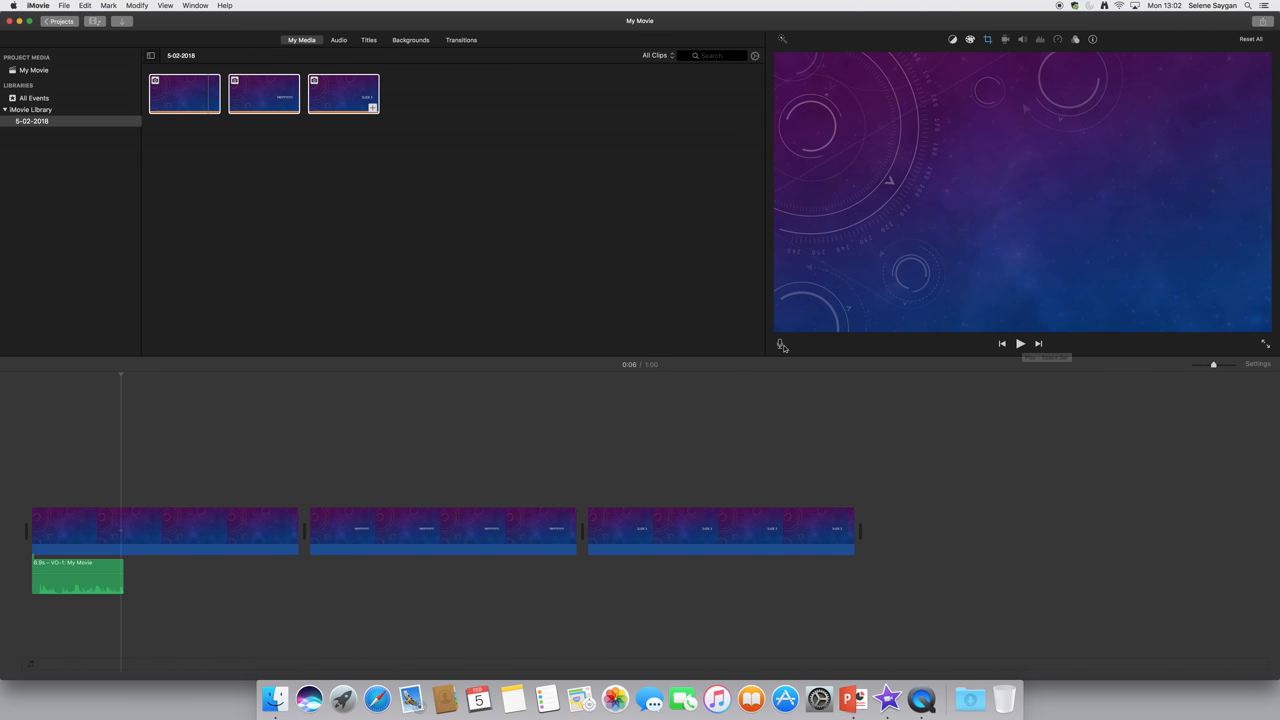
Choose the microphone source in the voiceover recording settings
{"action": "left_click", "coordinate": [780, 344]}
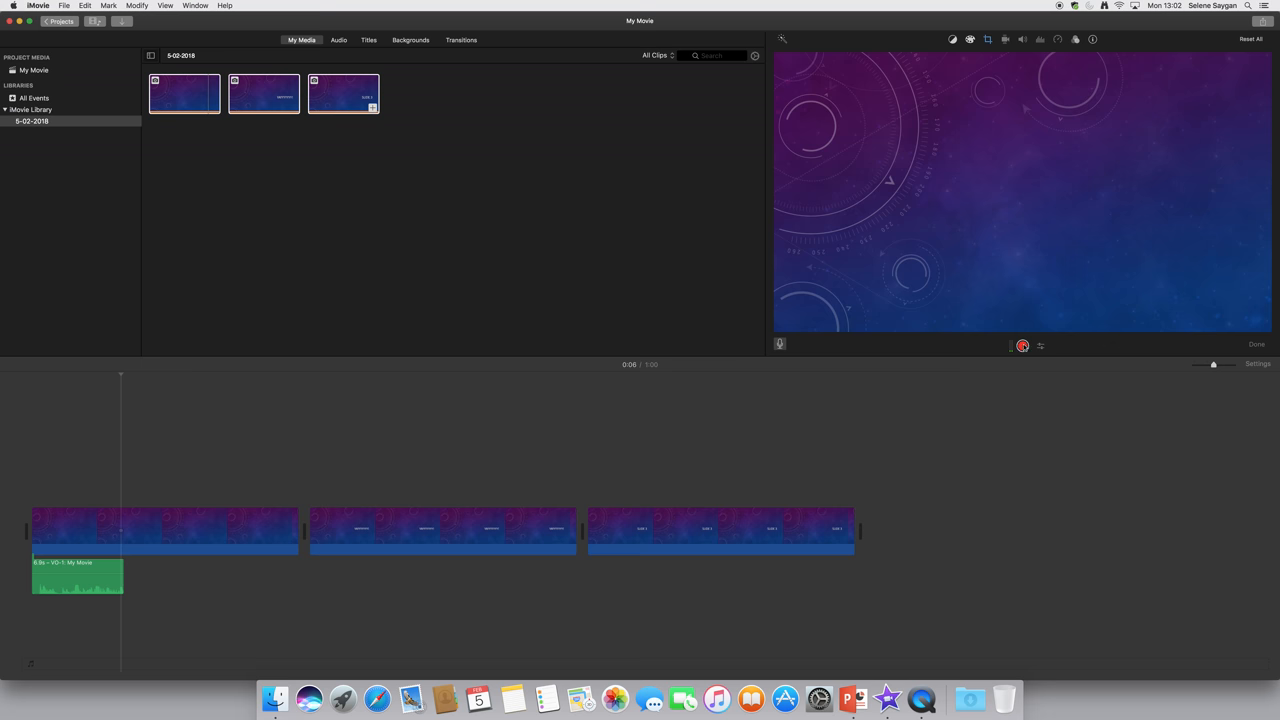
{"action": "left_click", "coordinate": [1040, 344]}
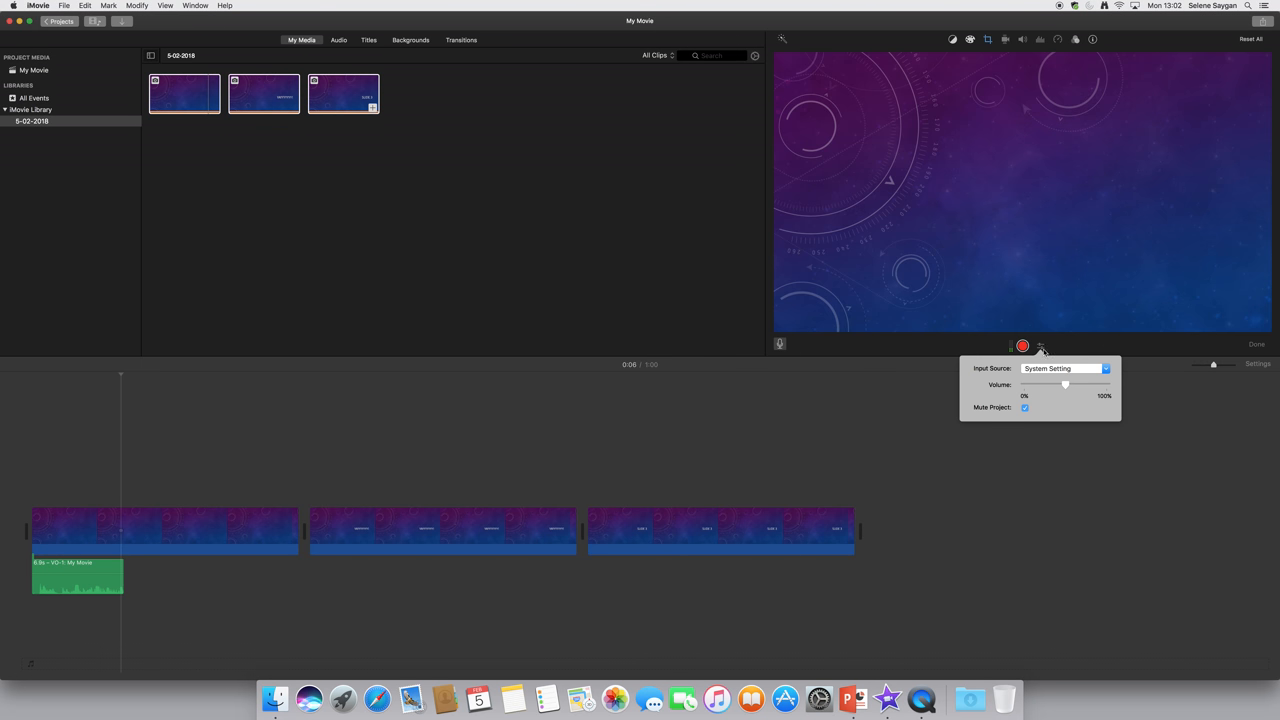
{"action": "left_click", "coordinate": [1104, 368]}
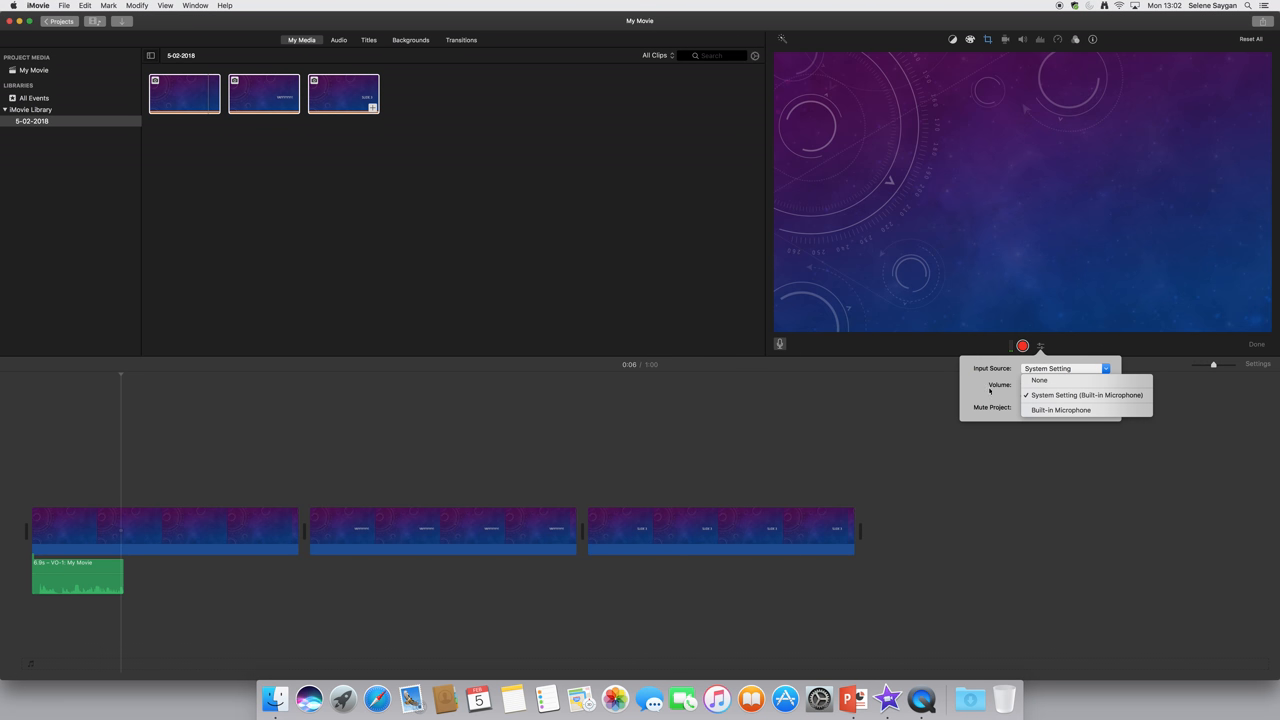
{"action": "left_click", "coordinate": [1084, 394]}
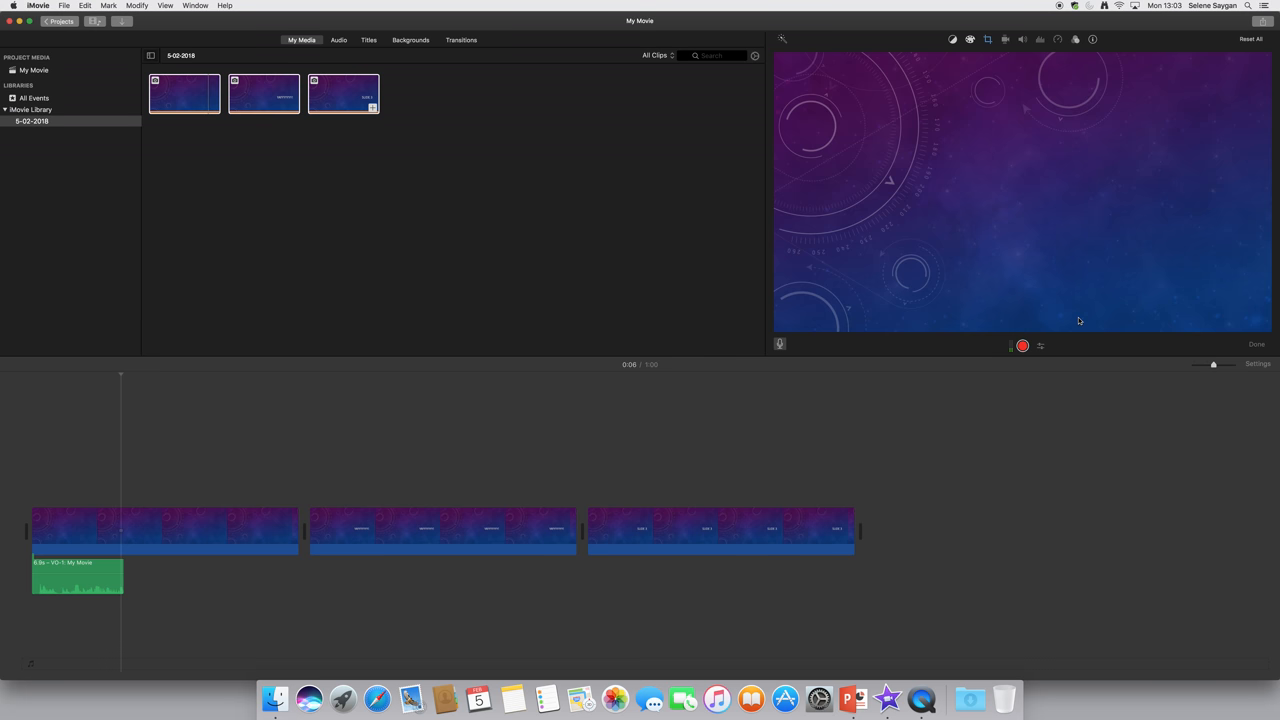
{"action": "mouse_move", "coordinate": [1052, 324]}
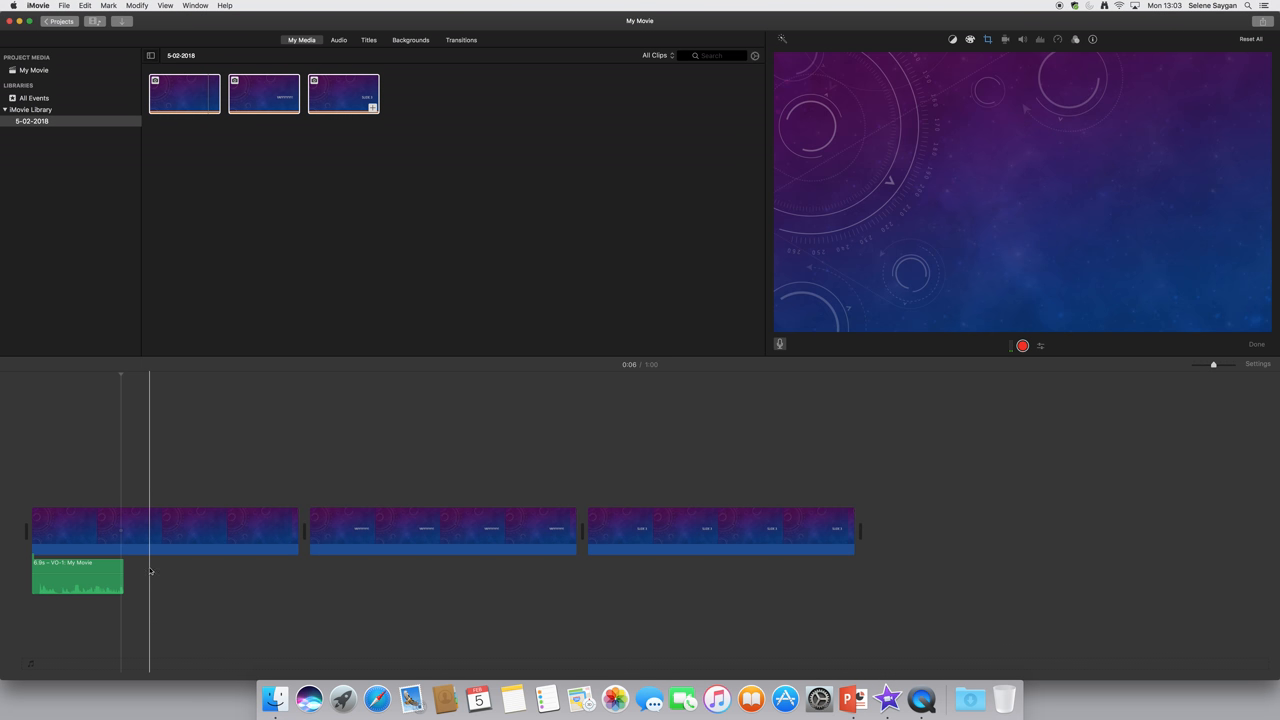
Drag the voiceover clip to align with the second slide's start, then return the playhead to the beginning
{"action": "left_click", "coordinate": [100, 584]}
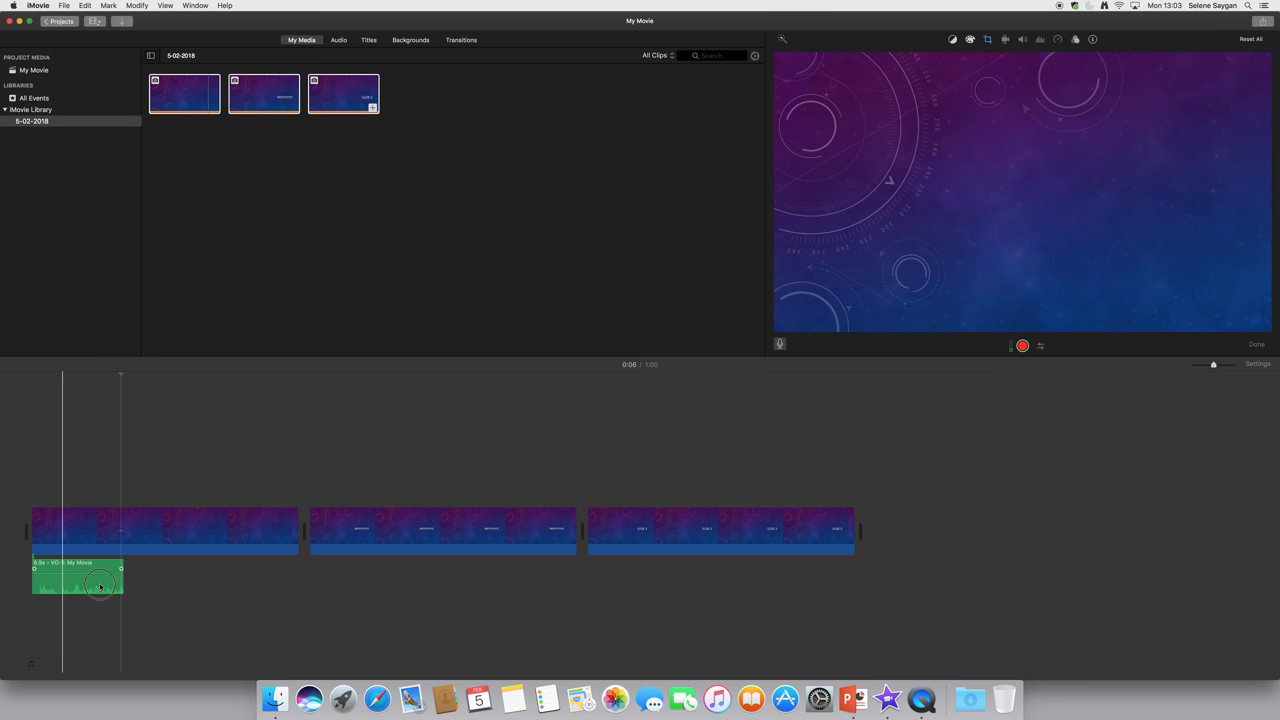
{"action": "left_click_drag", "start_coordinate": [100, 588], "coordinate": [340, 590]}
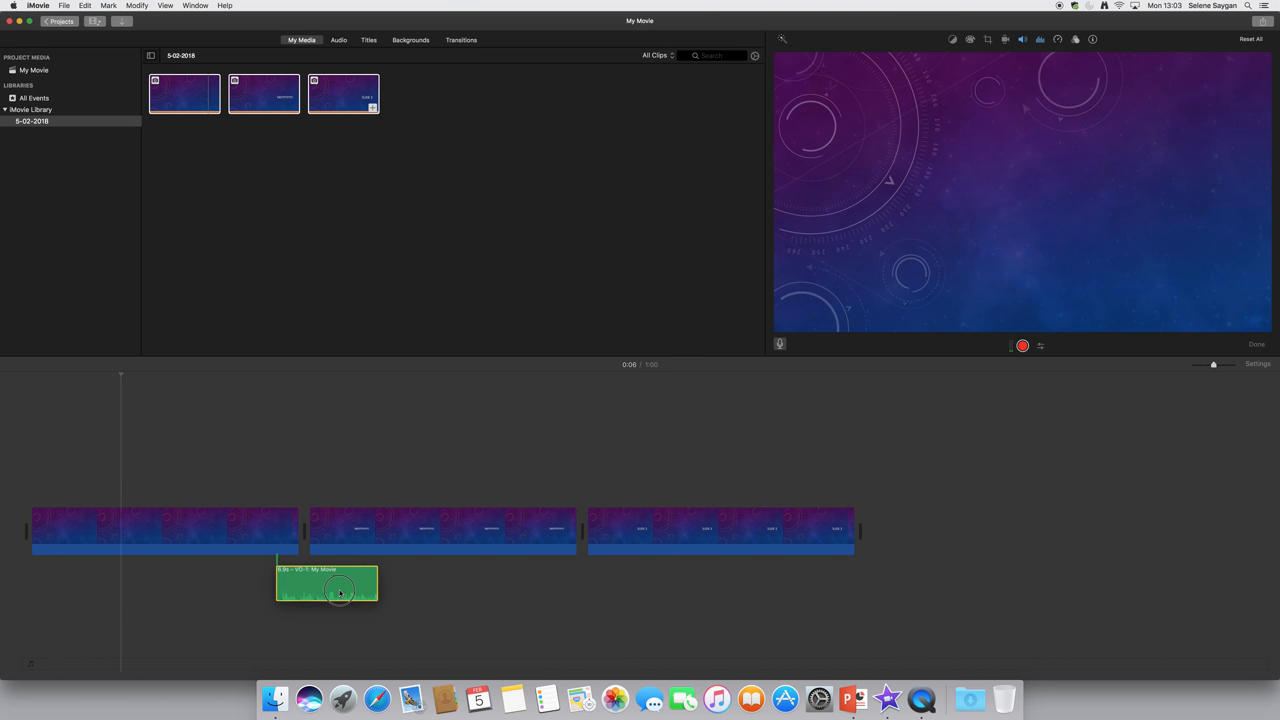
{"action": "left_click_drag", "start_coordinate": [338, 588], "coordinate": [370, 588]}
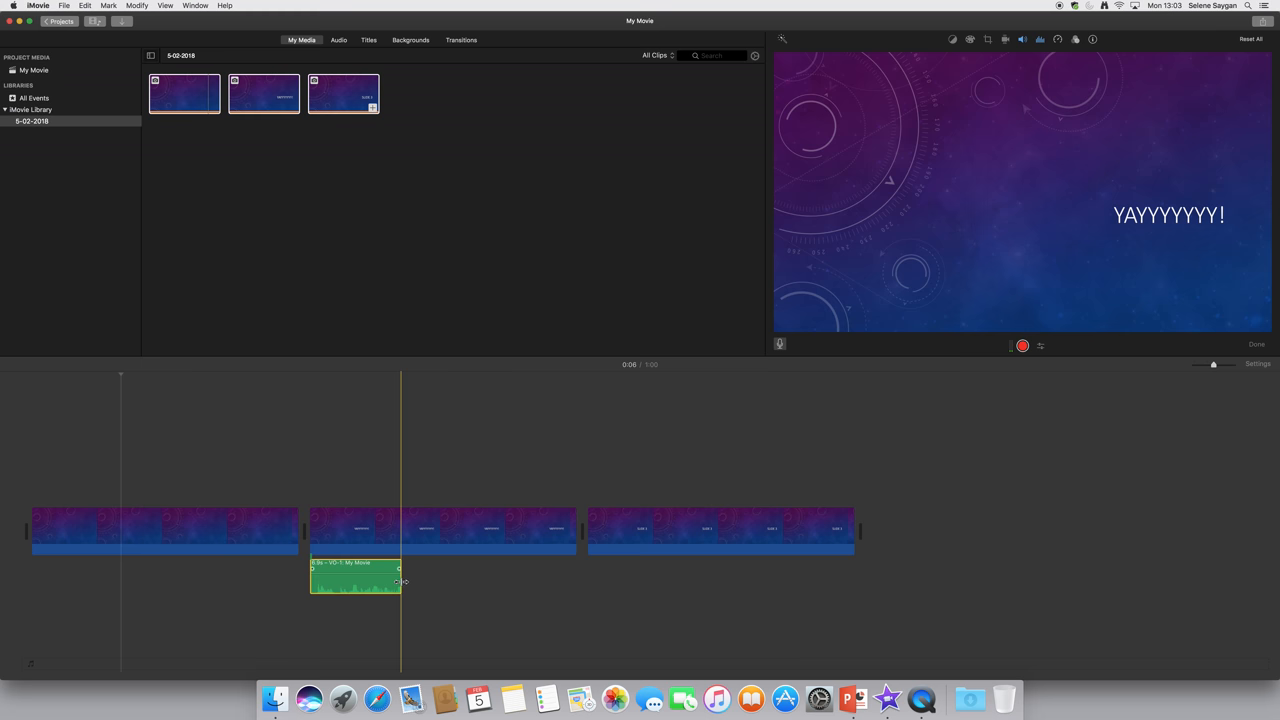
{"action": "left_click", "coordinate": [32, 520]}
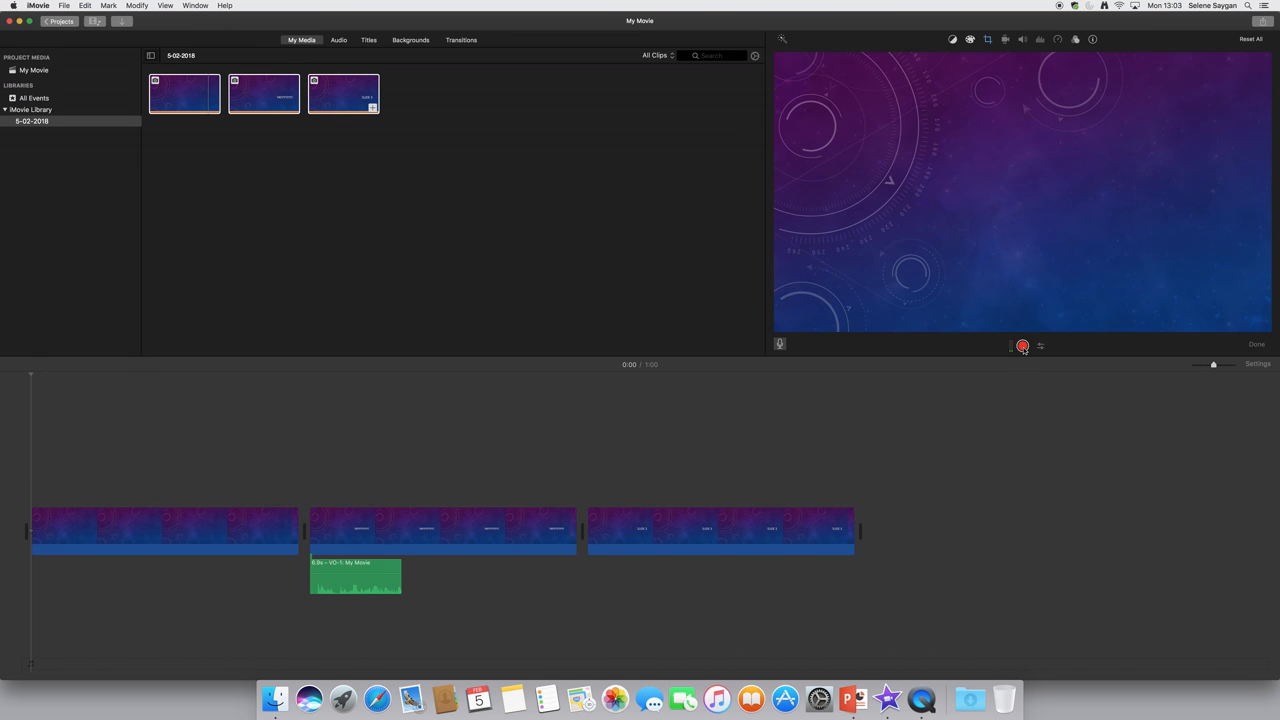
{"action": "mouse_move", "coordinate": [1012, 354]}
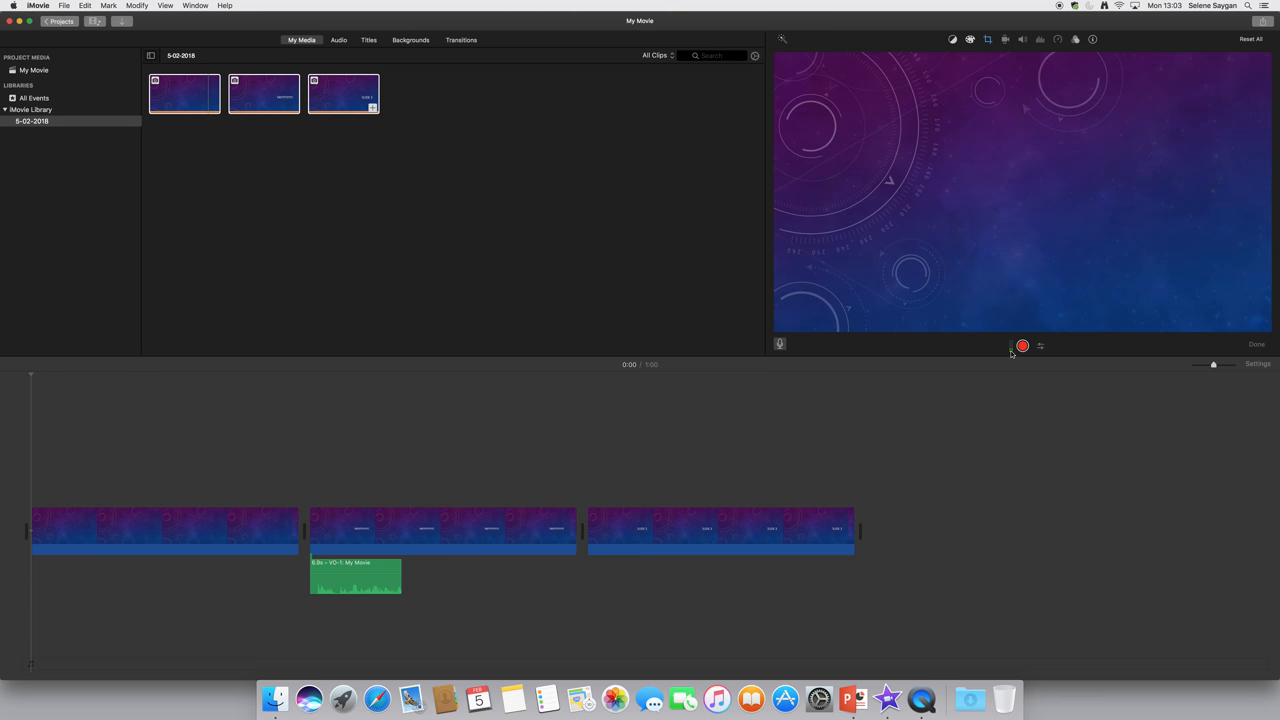
Record a second narration clip beneath the first slide
{"action": "left_click", "coordinate": [1022, 344]}
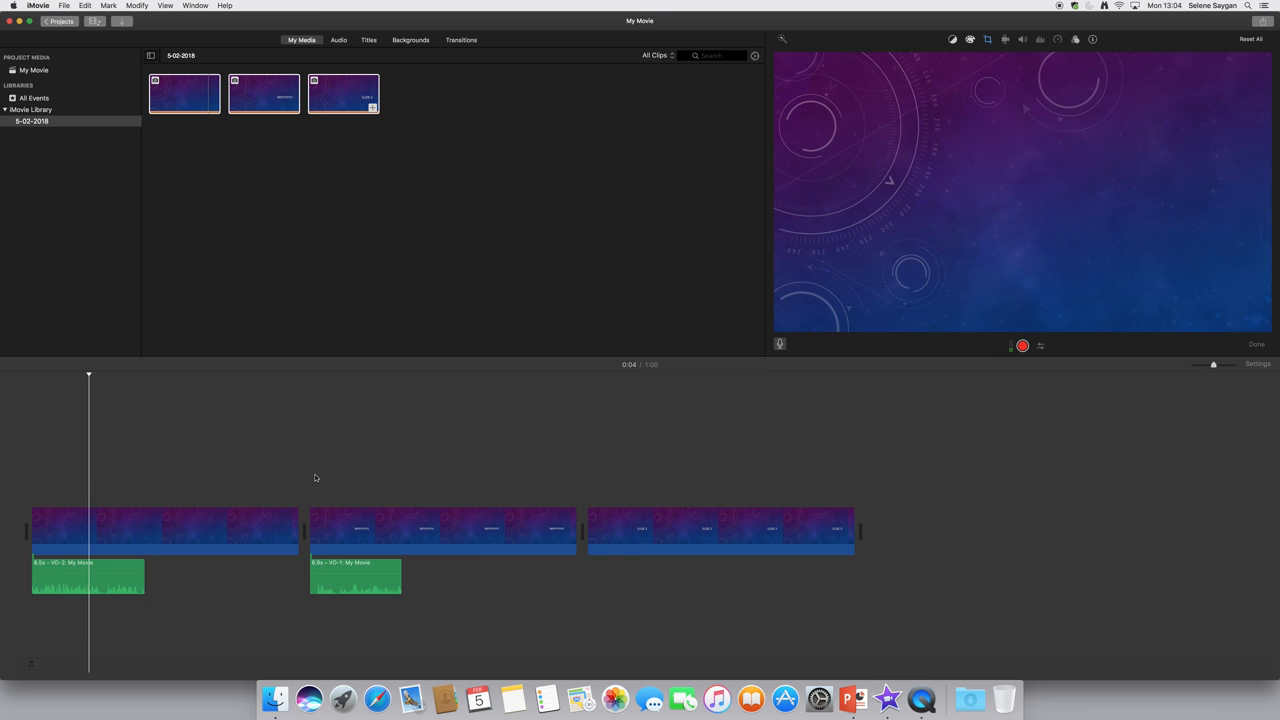
{"action": "left_click", "coordinate": [318, 476]}
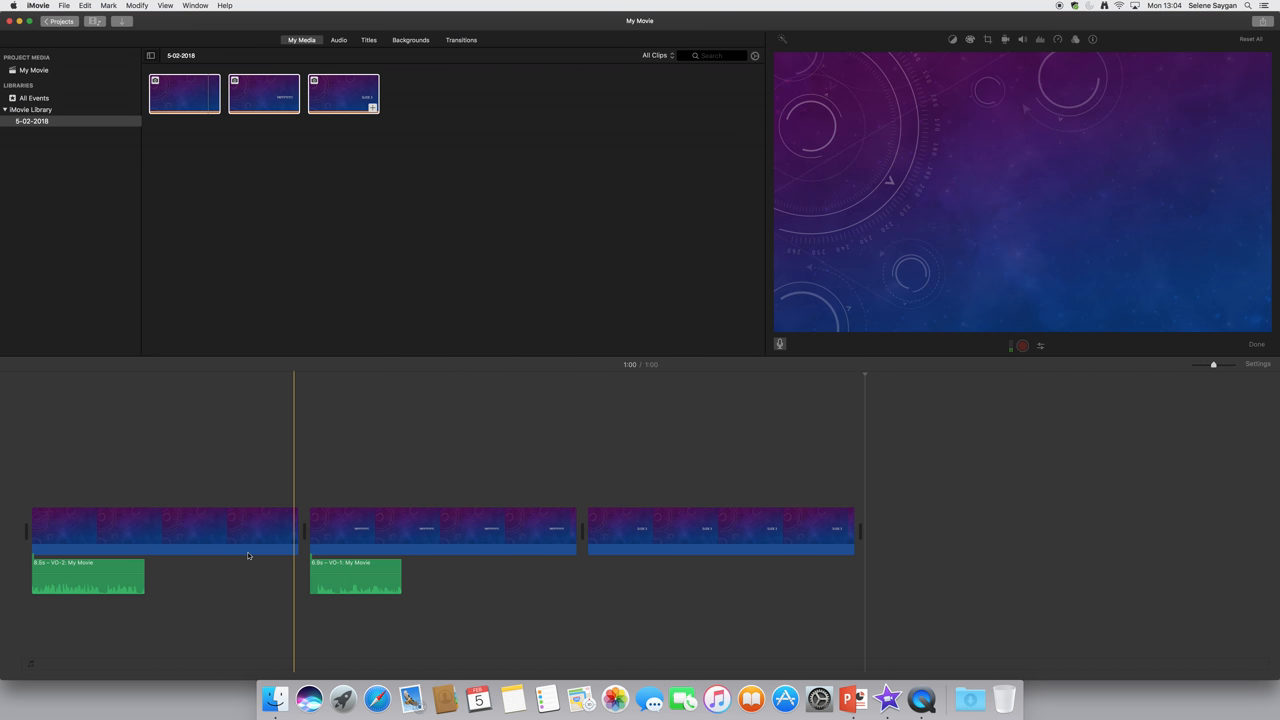
Drag the first slide's voiceover clip slightly later in the timeline
{"action": "left_click", "coordinate": [358, 508]}
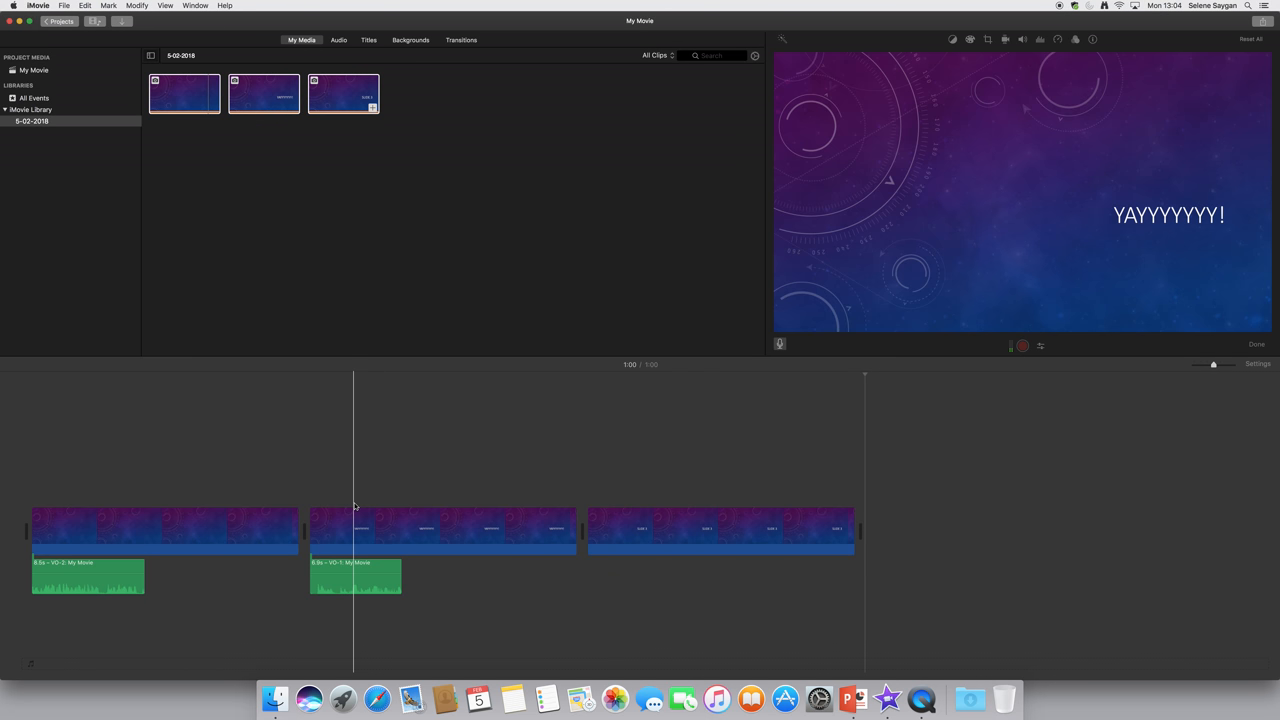
{"action": "left_click", "coordinate": [288, 590]}
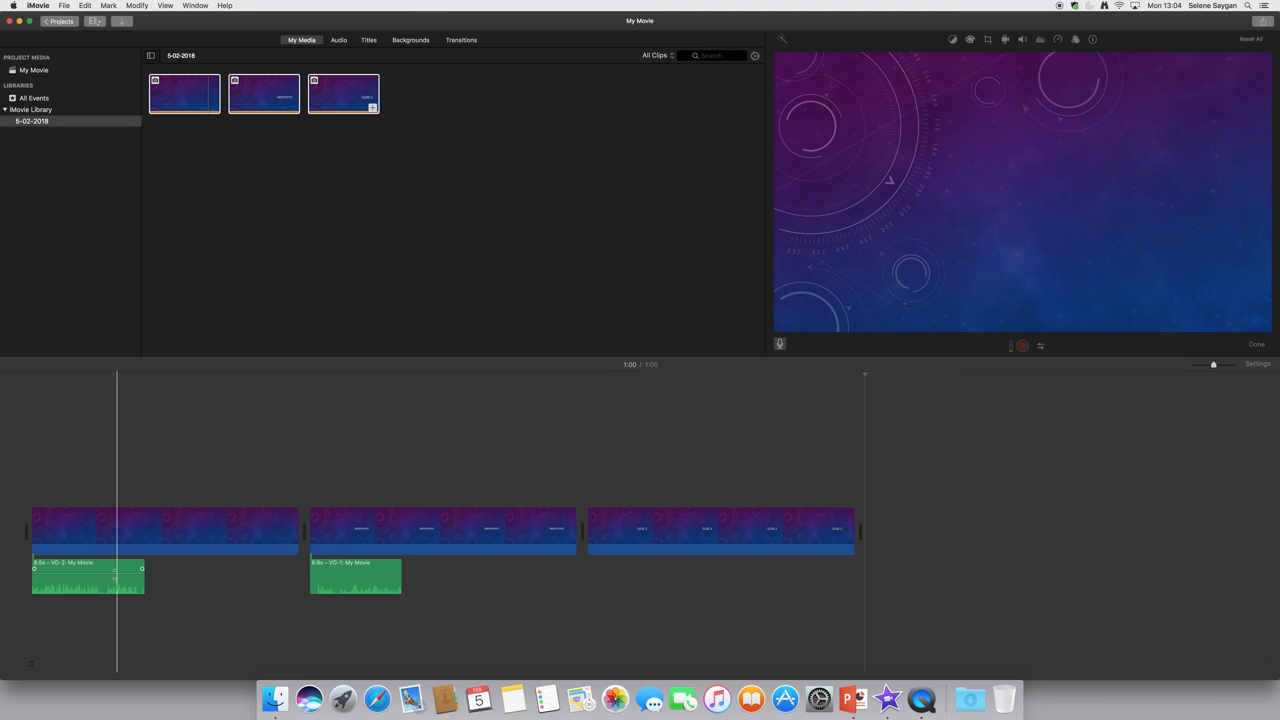
{"action": "left_click_drag", "start_coordinate": [88, 576], "coordinate": [124, 576]}
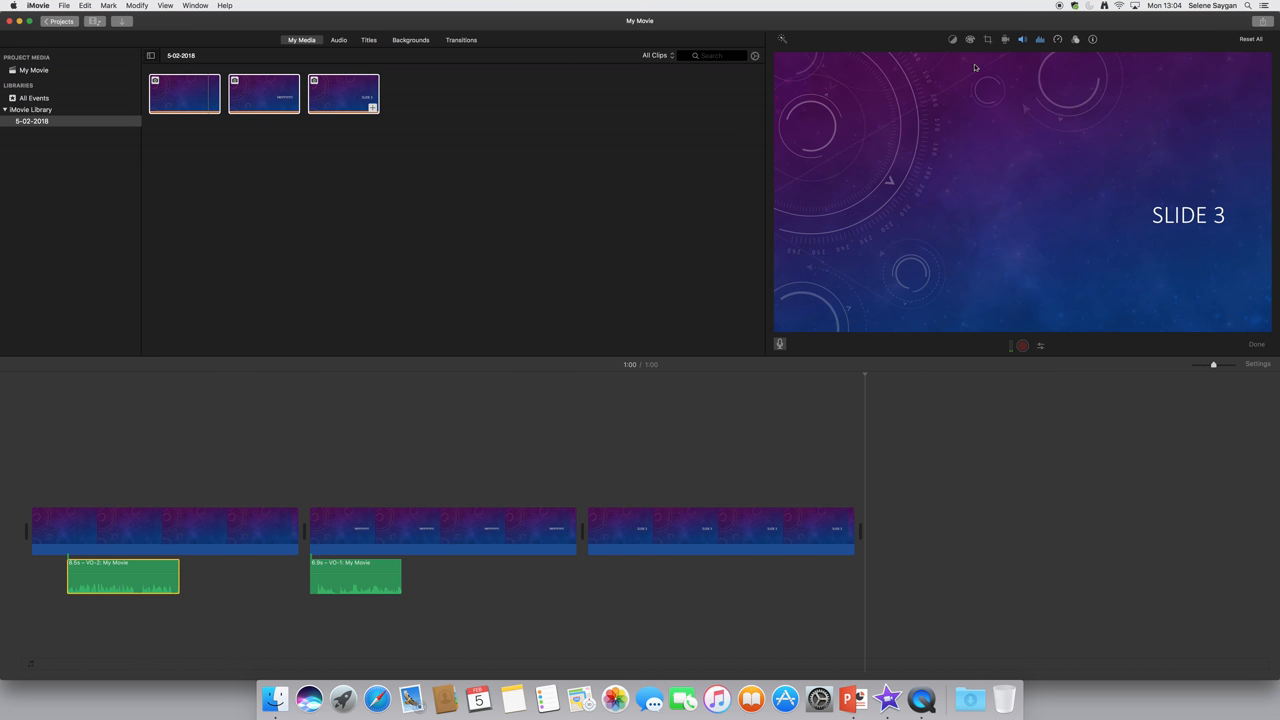
{"action": "mouse_move", "coordinate": [706, 168]}
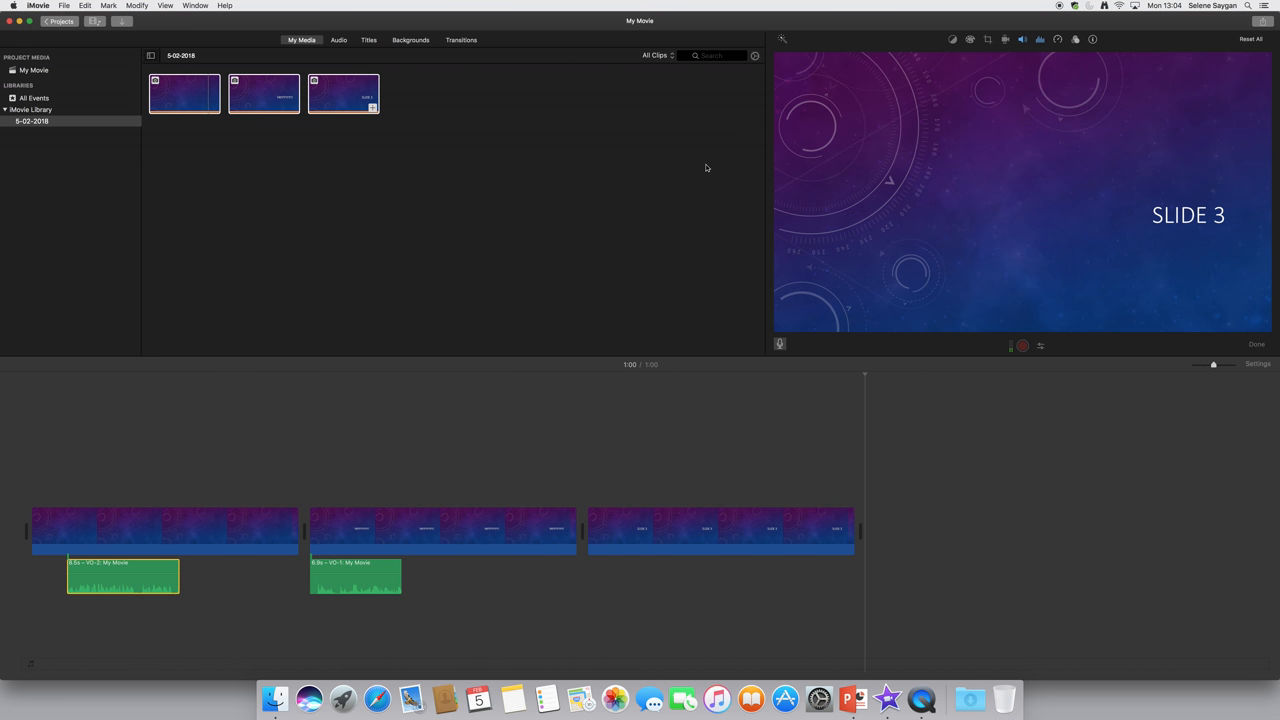
{"action": "mouse_move", "coordinate": [1264, 22]}
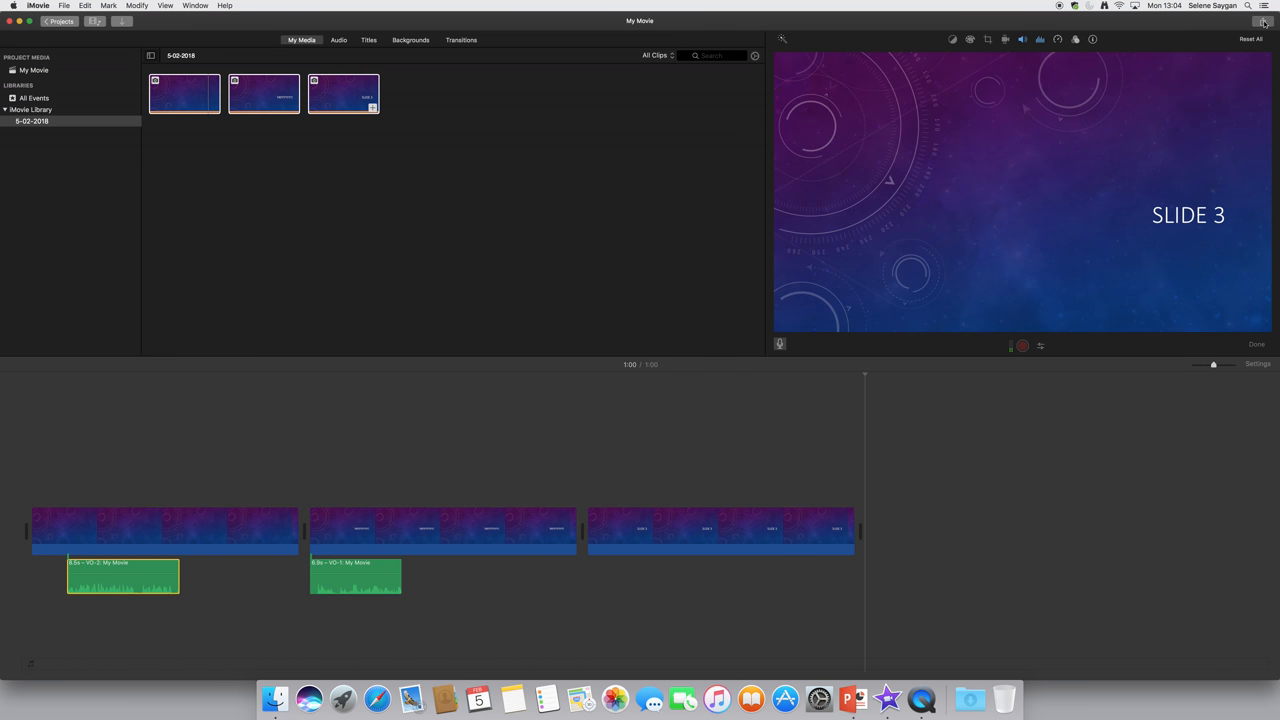
Share the movie to Vimeo at HD 1080p resolution with a Viewable By setting chosen
{"action": "left_click", "coordinate": [1264, 22]}
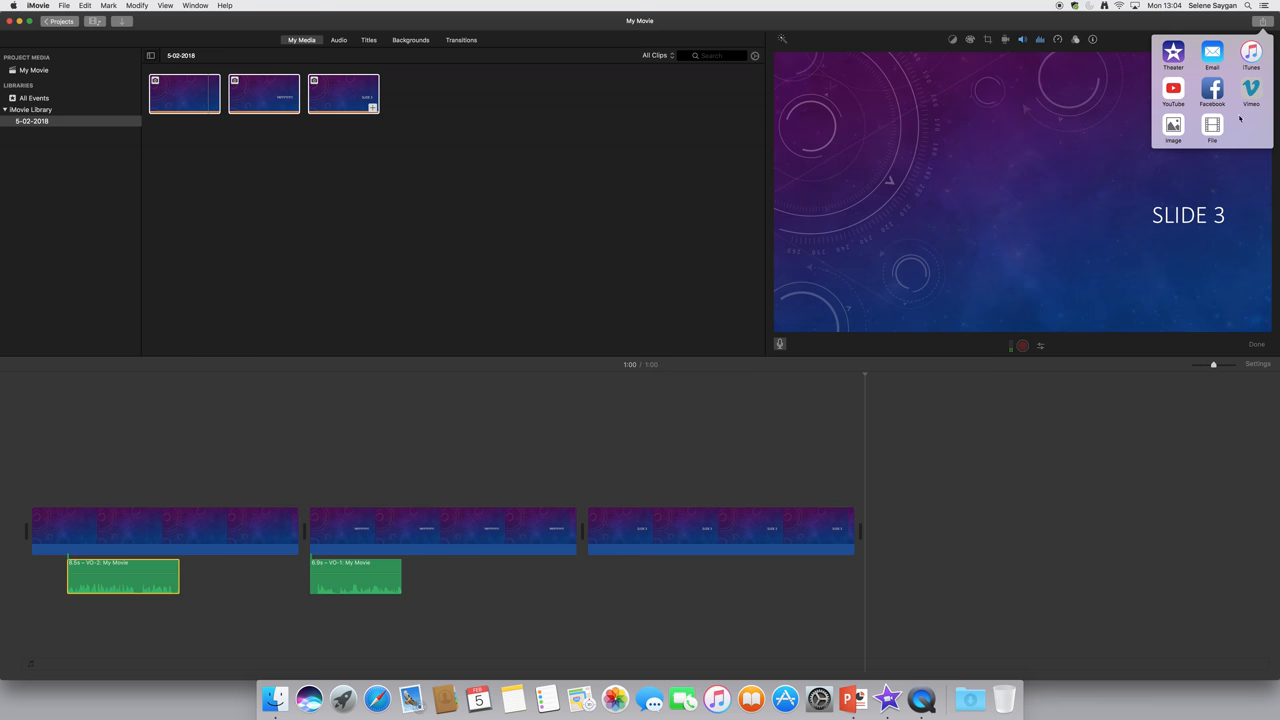
{"action": "left_click", "coordinate": [1252, 90]}
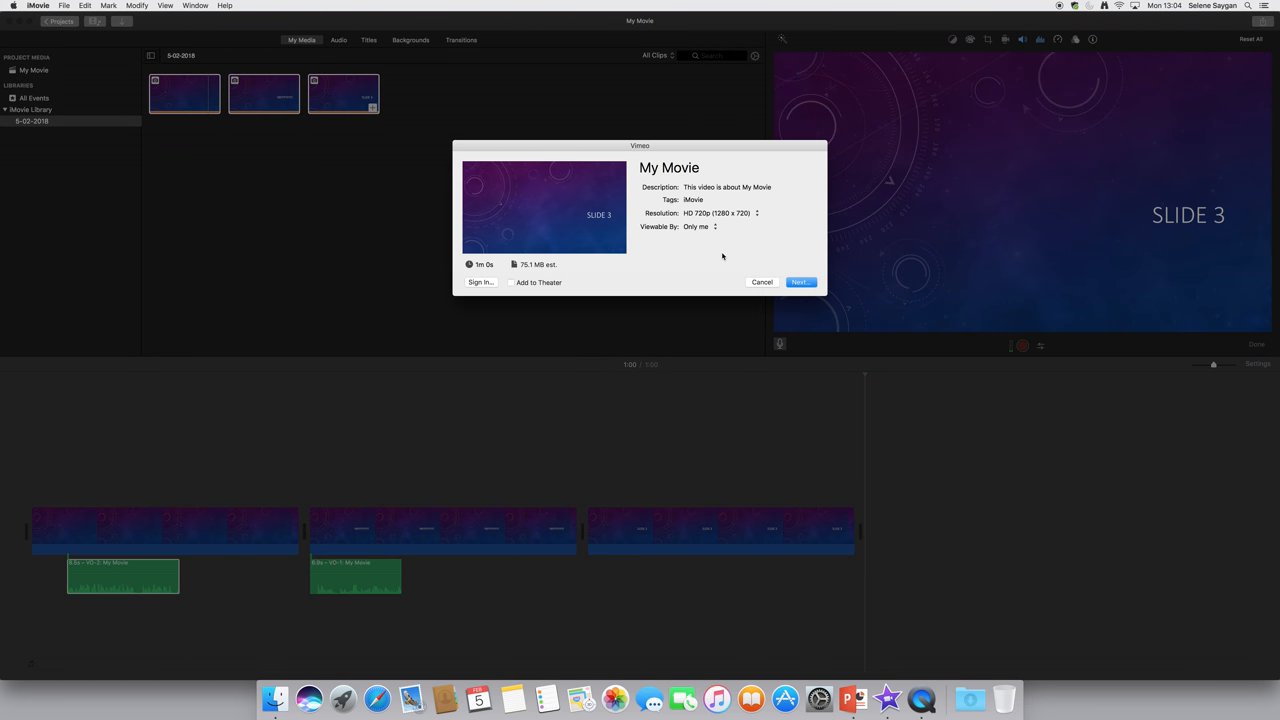
{"action": "mouse_move", "coordinate": [756, 214]}
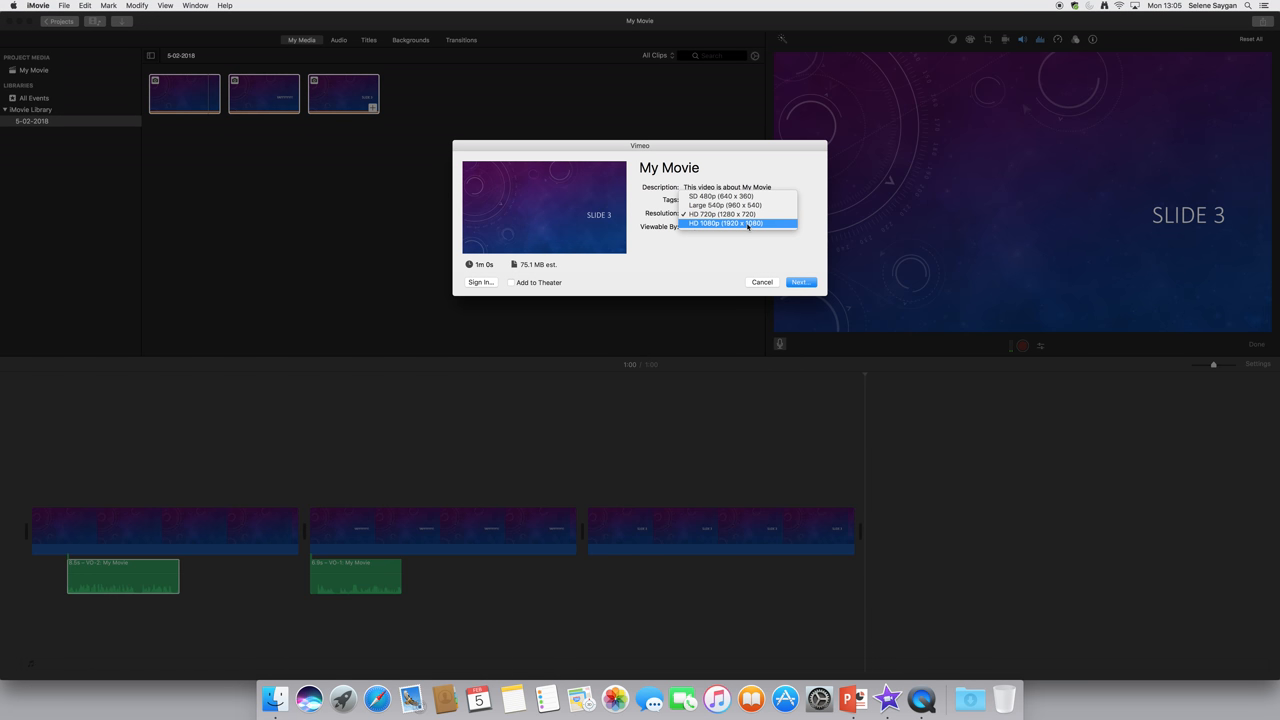
{"action": "left_click", "coordinate": [724, 224]}
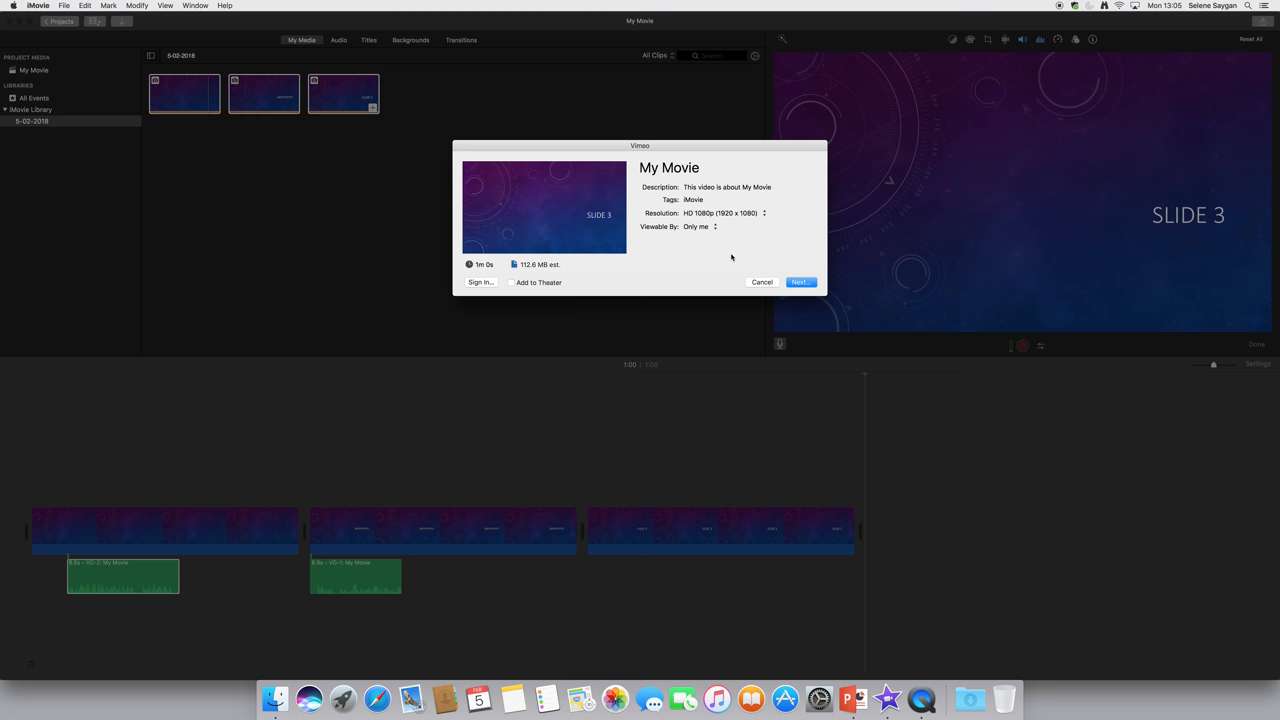
{"action": "mouse_move", "coordinate": [732, 216]}
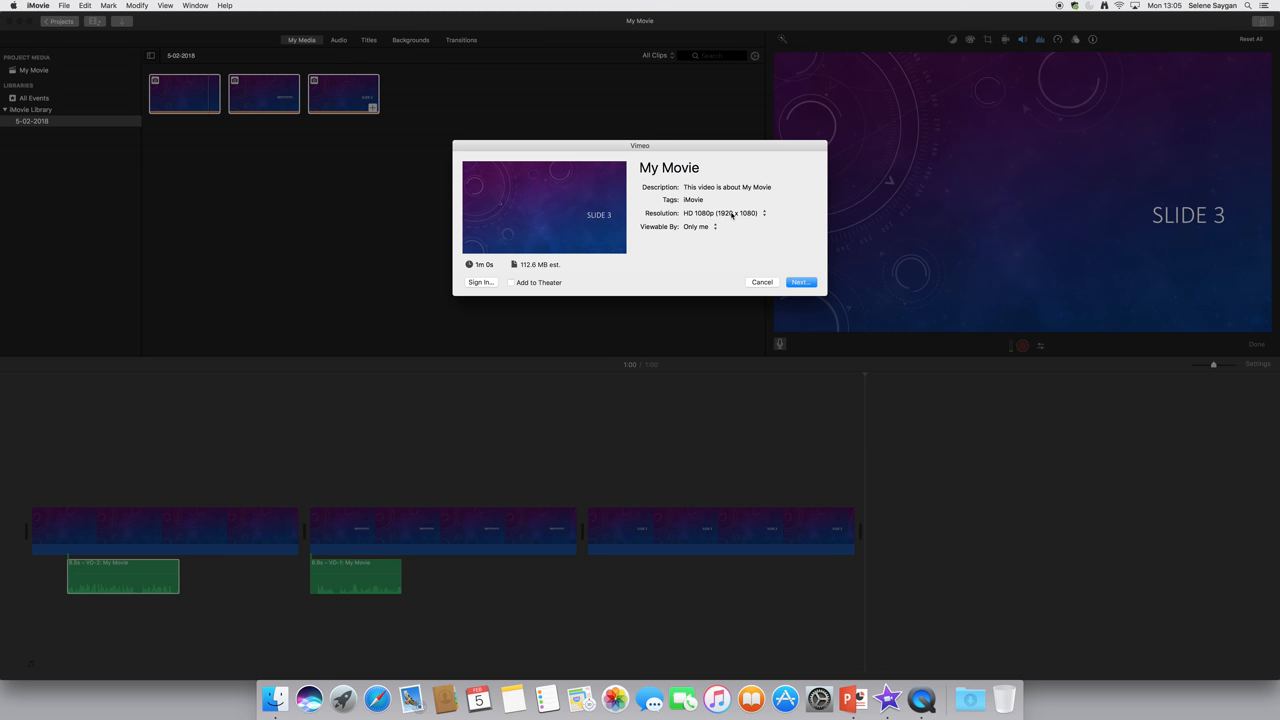
{"action": "mouse_move", "coordinate": [728, 214]}
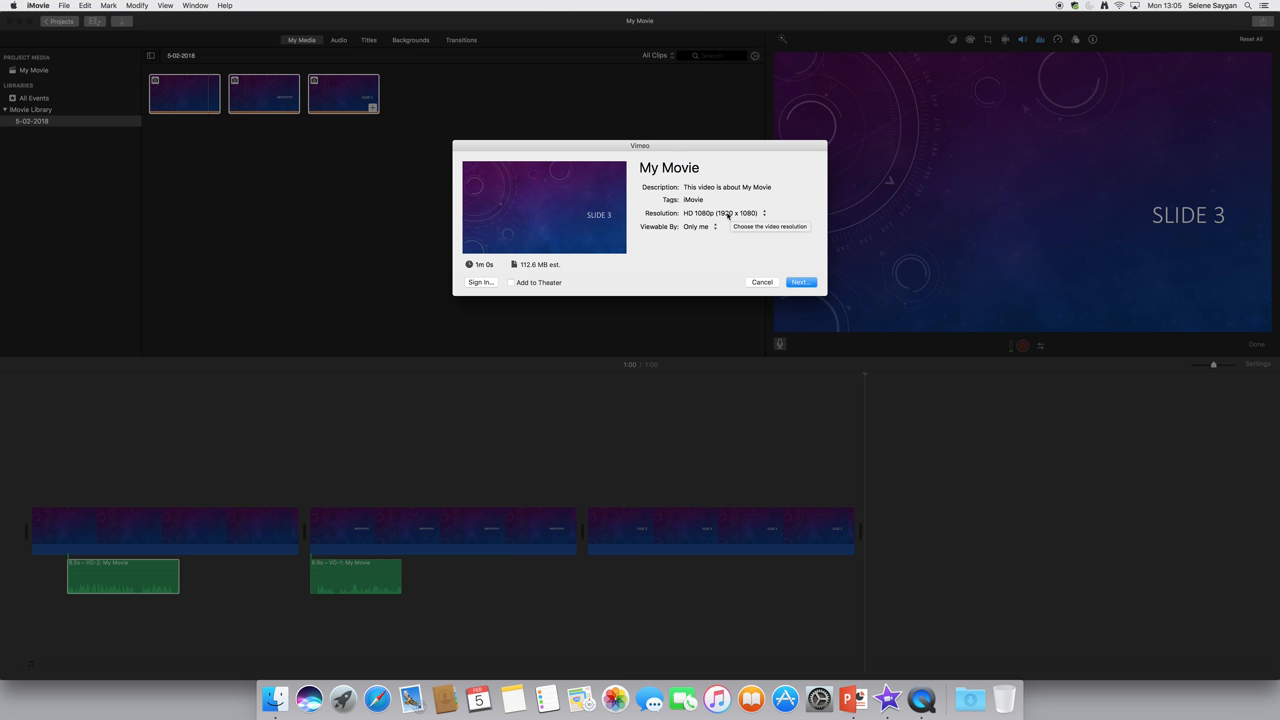
{"action": "left_click", "coordinate": [700, 226]}
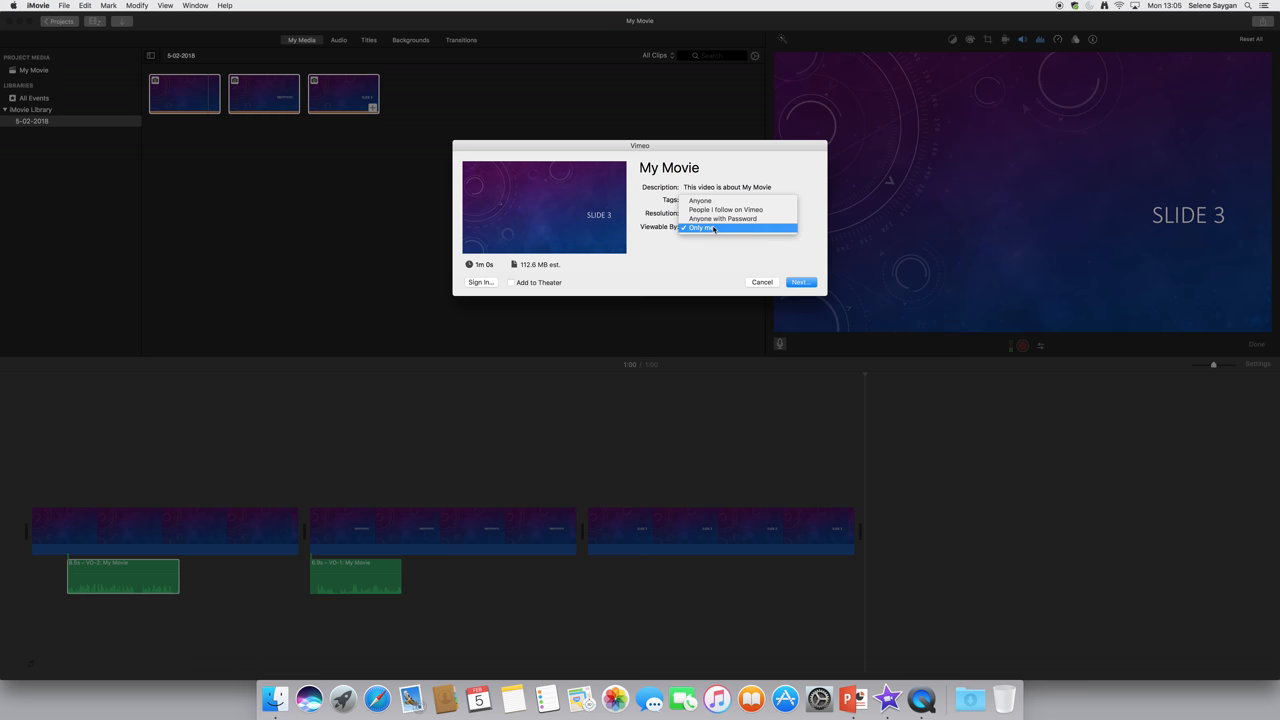
{"action": "left_click", "coordinate": [724, 218]}
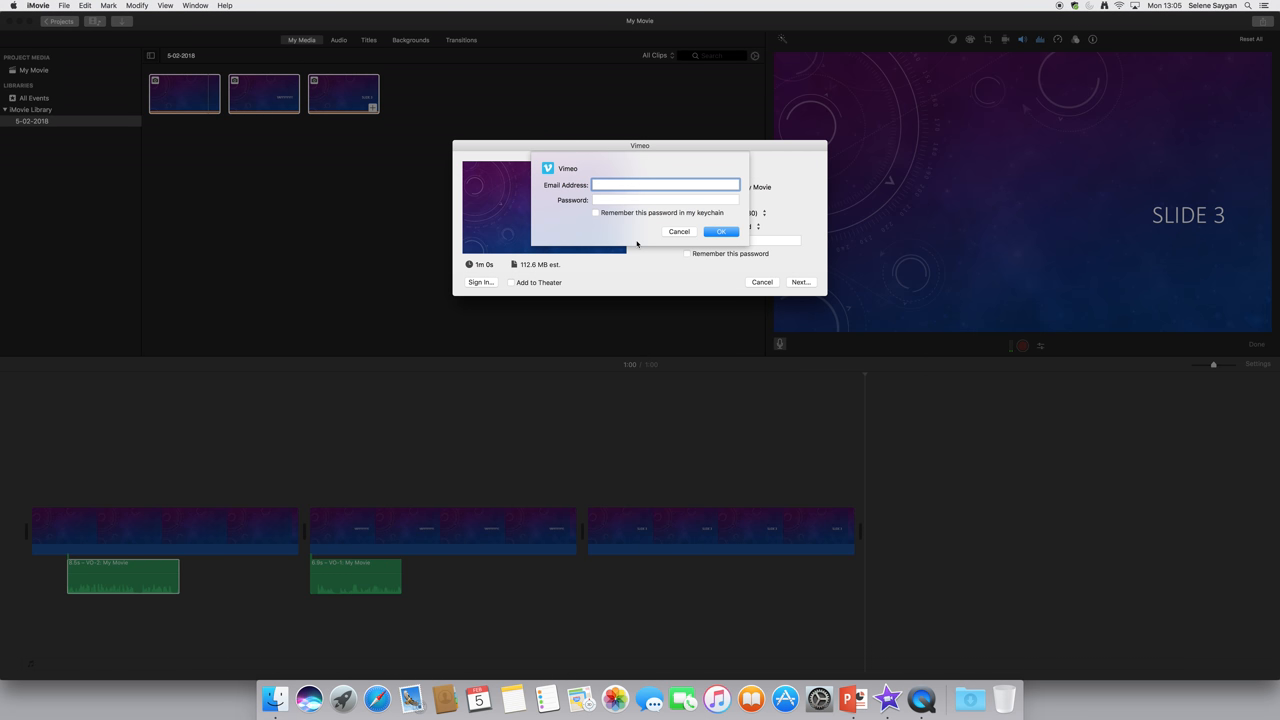
{"action": "mouse_move", "coordinate": [672, 238]}
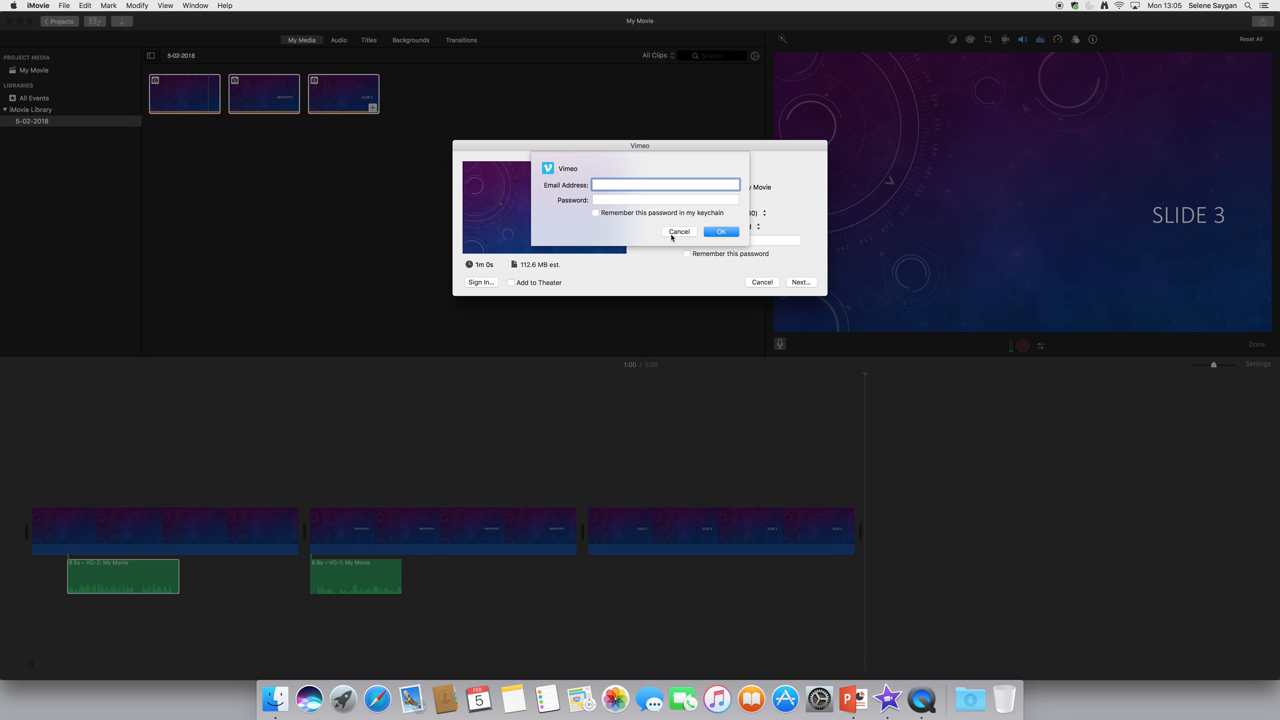